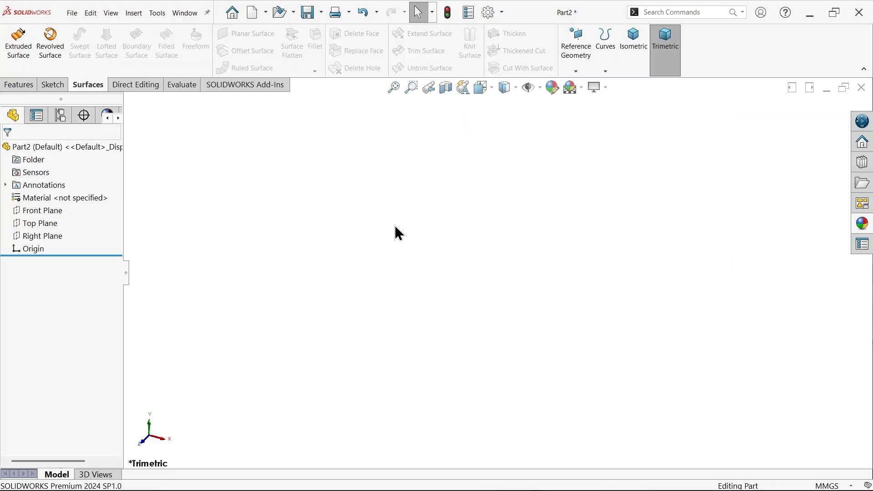
pyautogui.moveTo(388, 231)
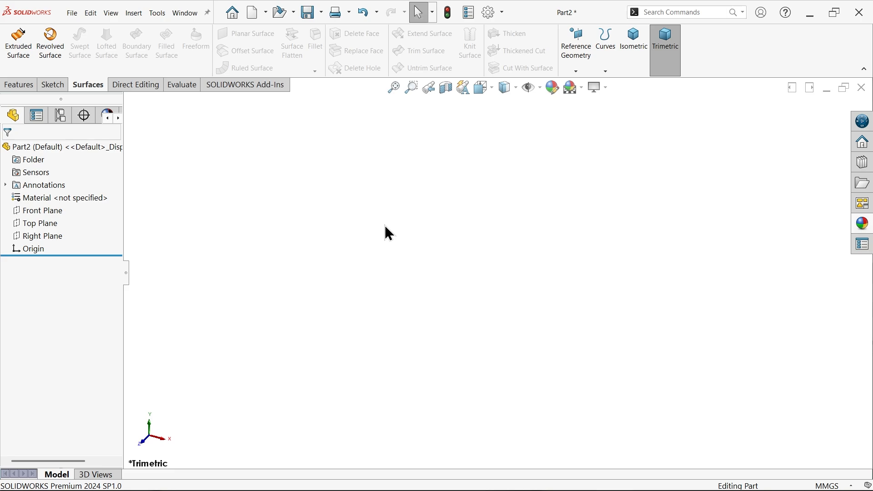
pyautogui.moveTo(146, 119)
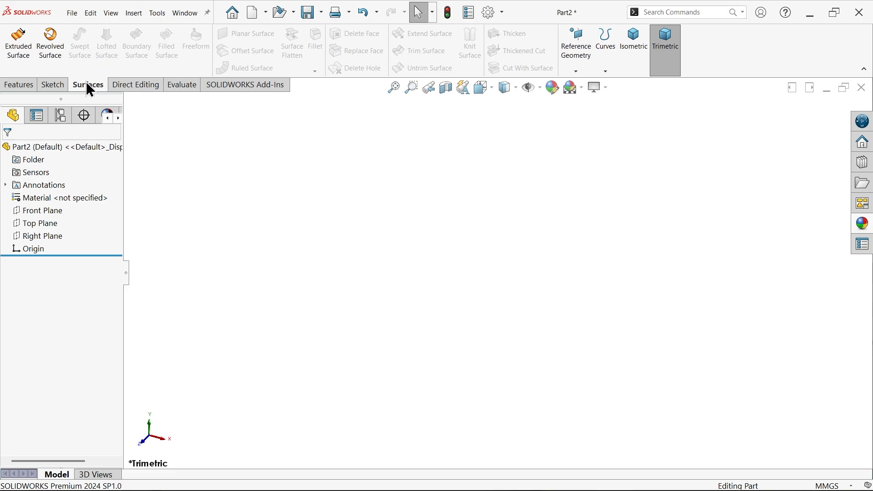
# Start a new sketch on the Top Plane
pyautogui.rightClick(87, 84)
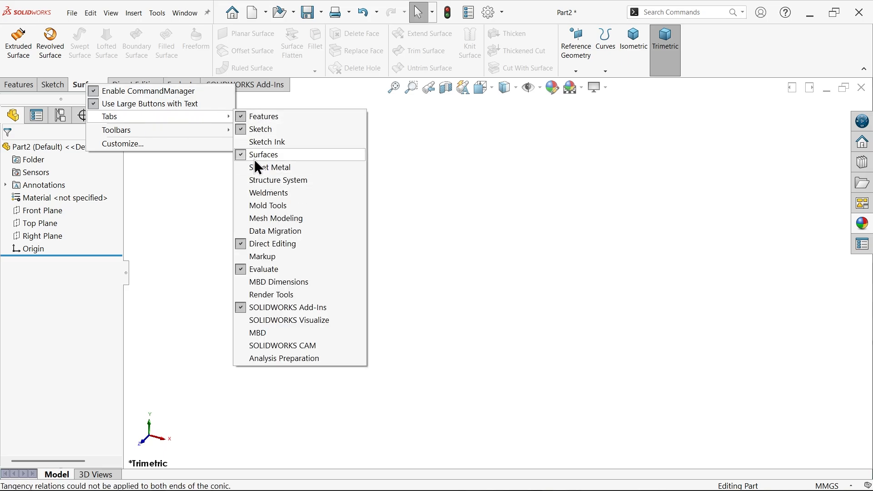
pyautogui.moveTo(169, 186)
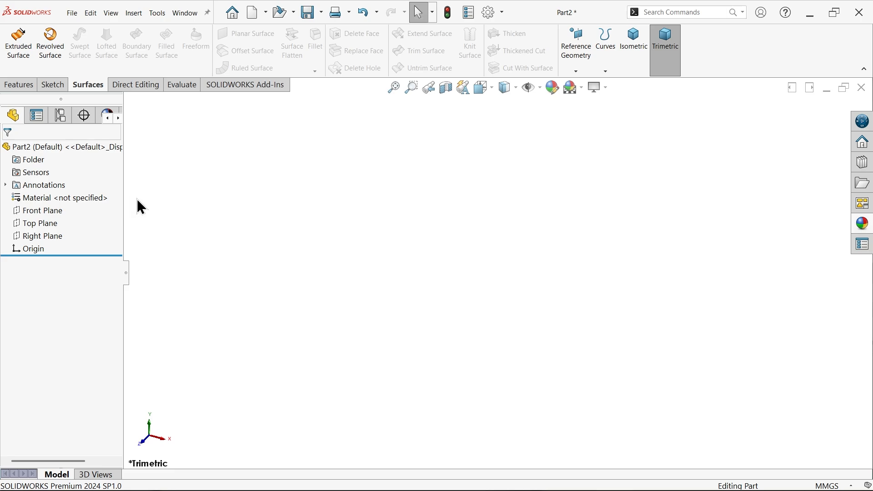
pyautogui.click(39, 224)
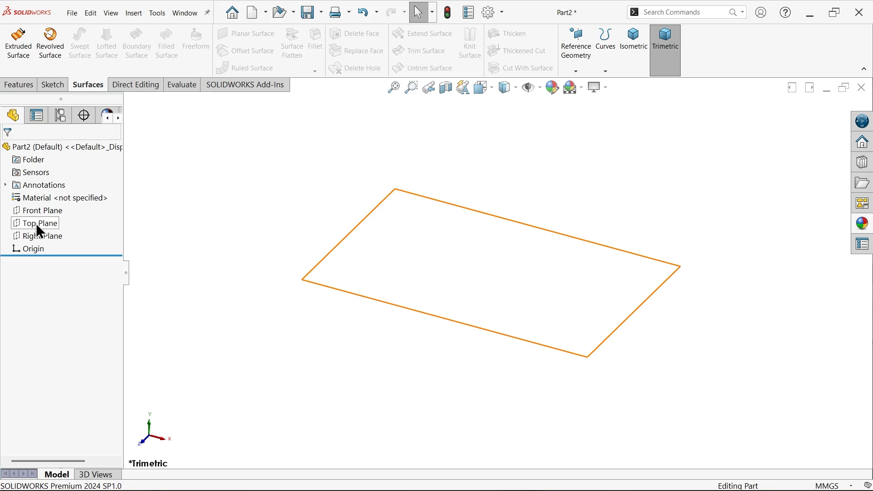
pyautogui.click(38, 223)
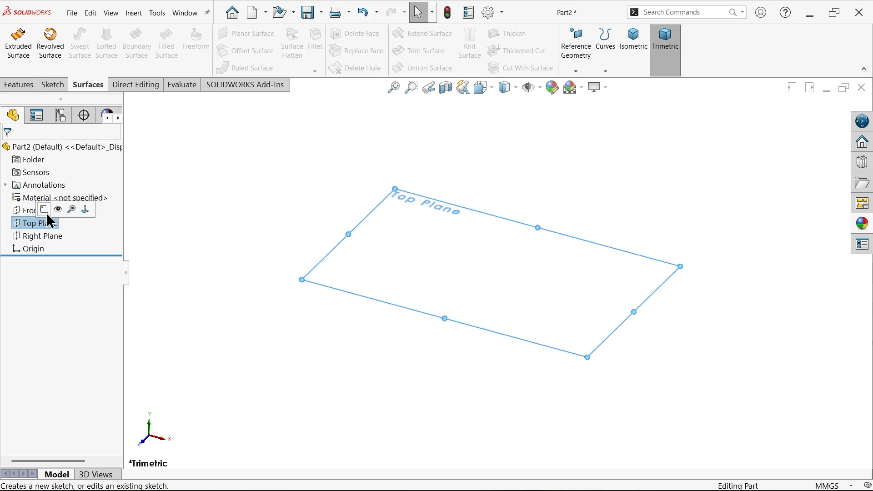
pyautogui.click(44, 209)
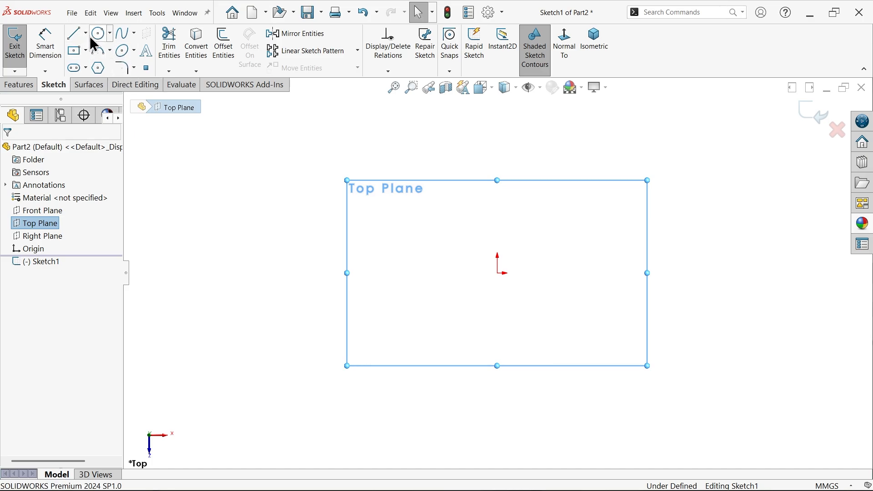
# Draw a vertical centerline running up from the origin
pyautogui.click(86, 33)
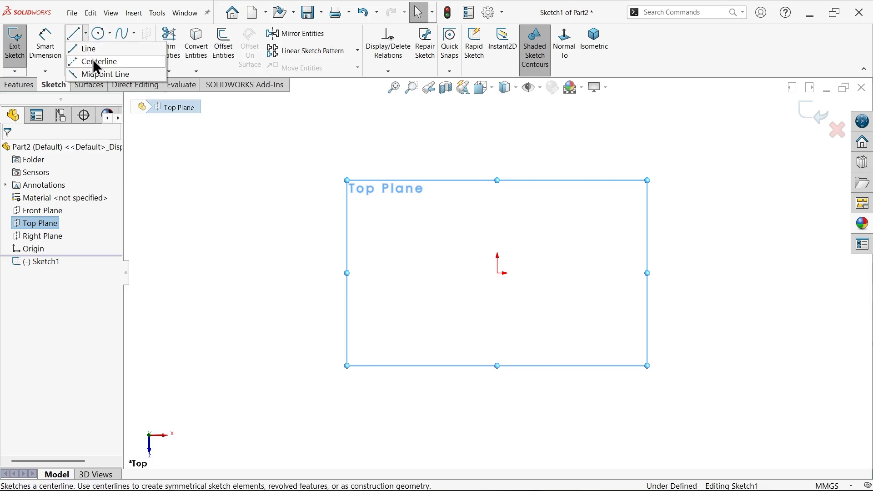
pyautogui.click(100, 61)
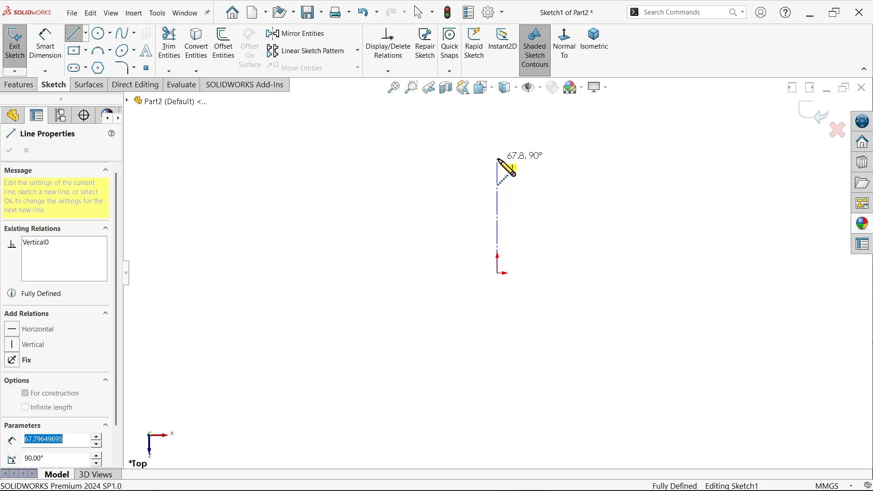
pyautogui.click(9, 150)
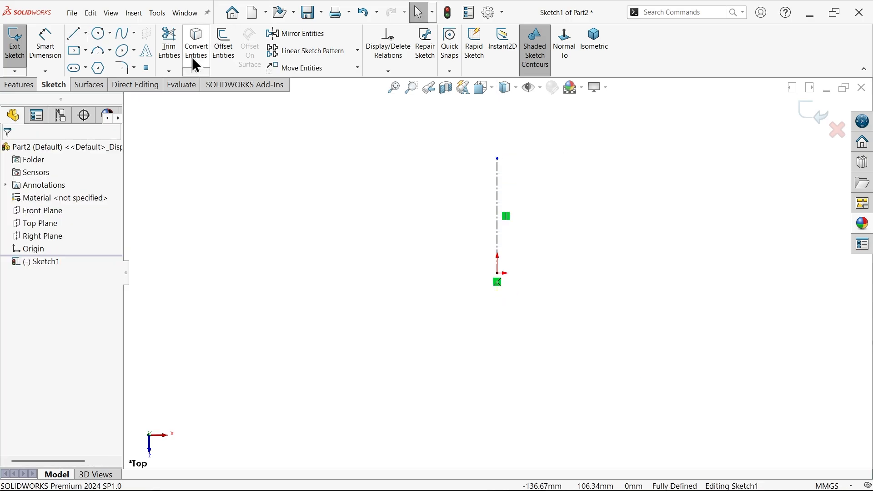
pyautogui.click(157, 12)
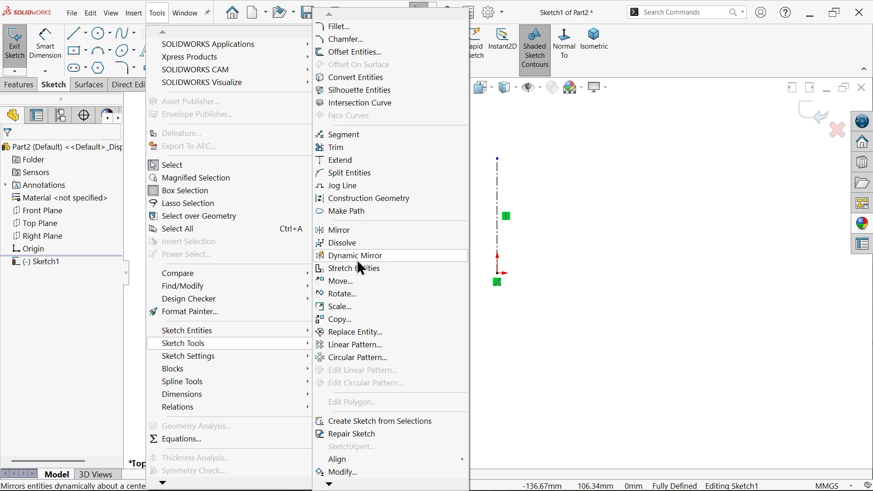
# Enable Dynamic Mirror using the vertical centerline as the mirror axis
pyautogui.click(339, 230)
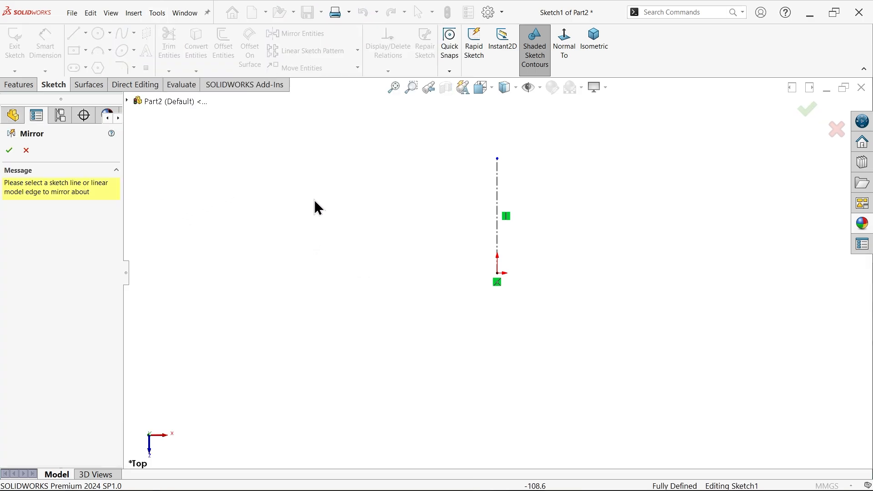
pyautogui.moveTo(589, 273)
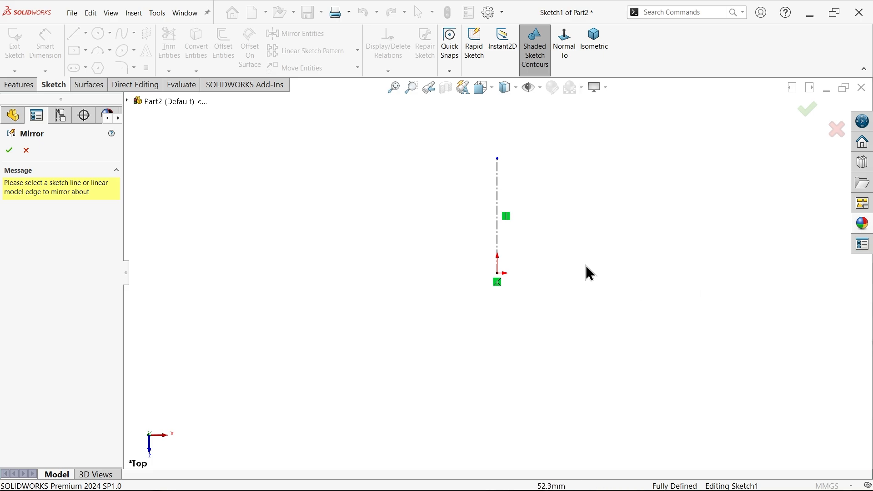
pyautogui.moveTo(151, 214)
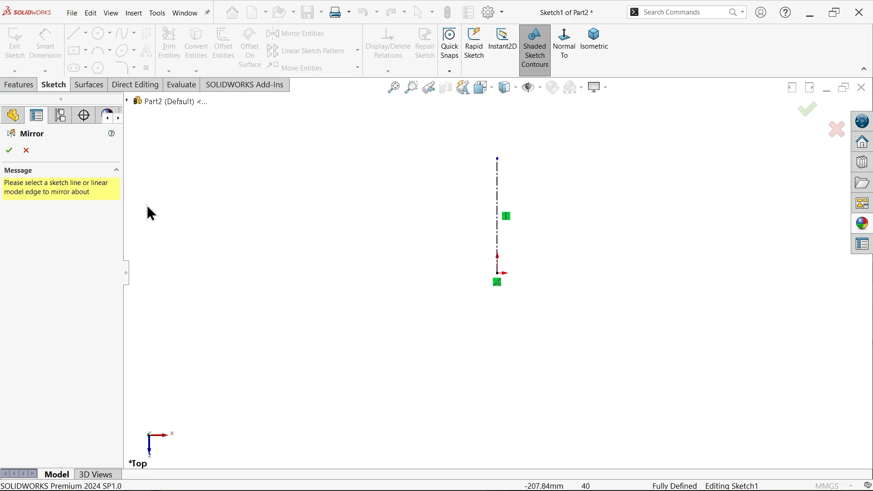
pyautogui.moveTo(38, 197)
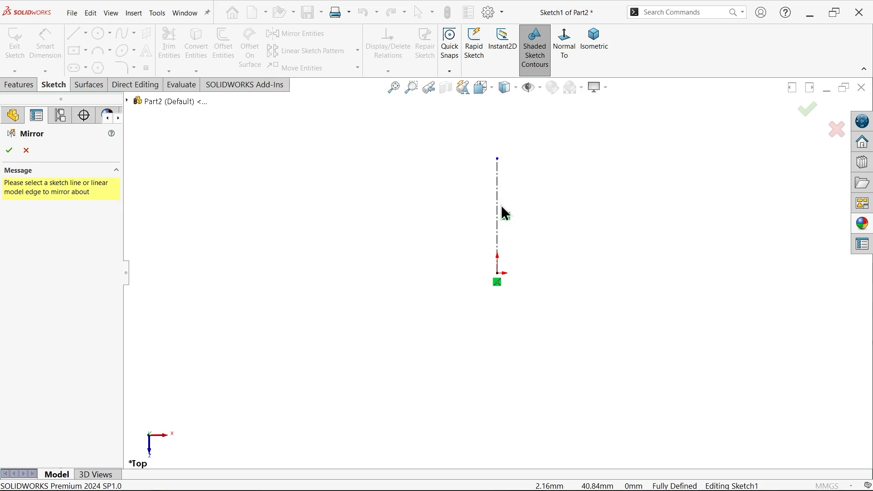
pyautogui.click(25, 150)
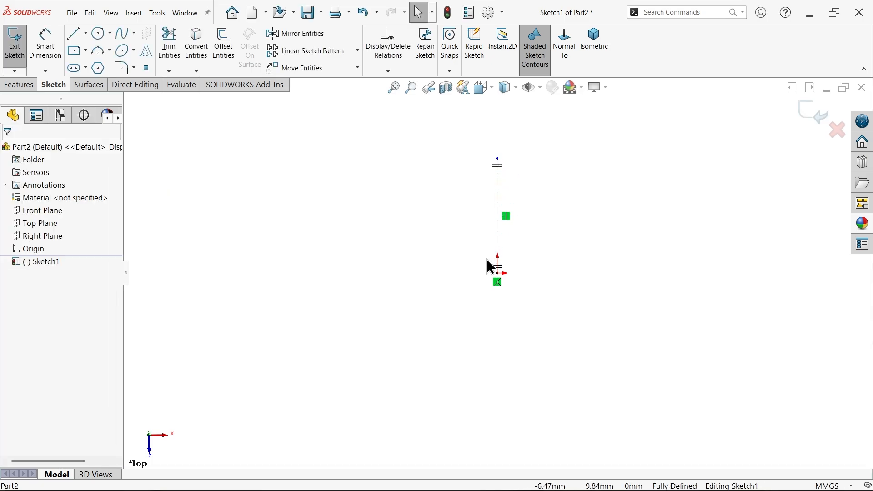
pyautogui.moveTo(73, 50)
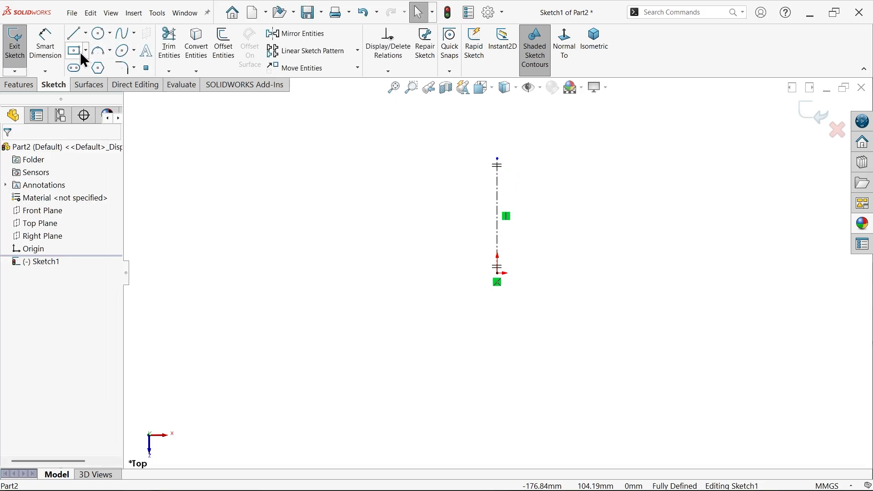
pyautogui.moveTo(74, 50)
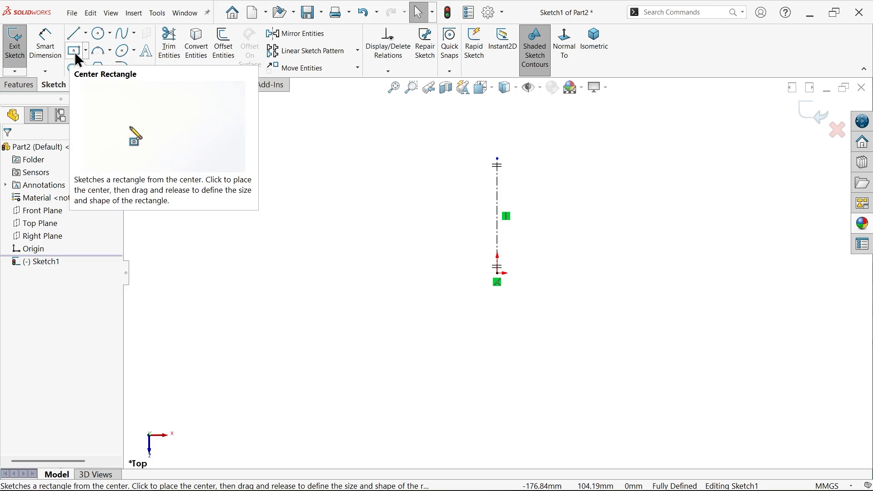
# Sketch a mirrored pair of center rectangles and dimension the right one 50 mm wide
pyautogui.click(74, 50)
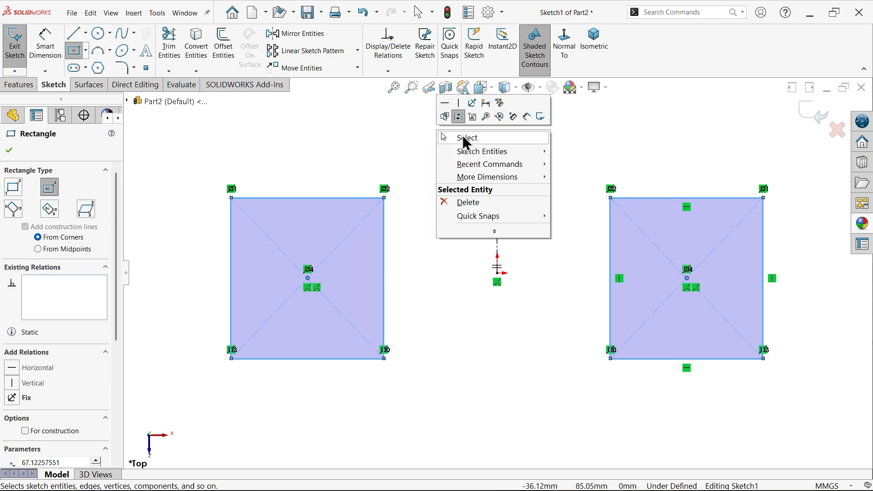
pyautogui.click(467, 137)
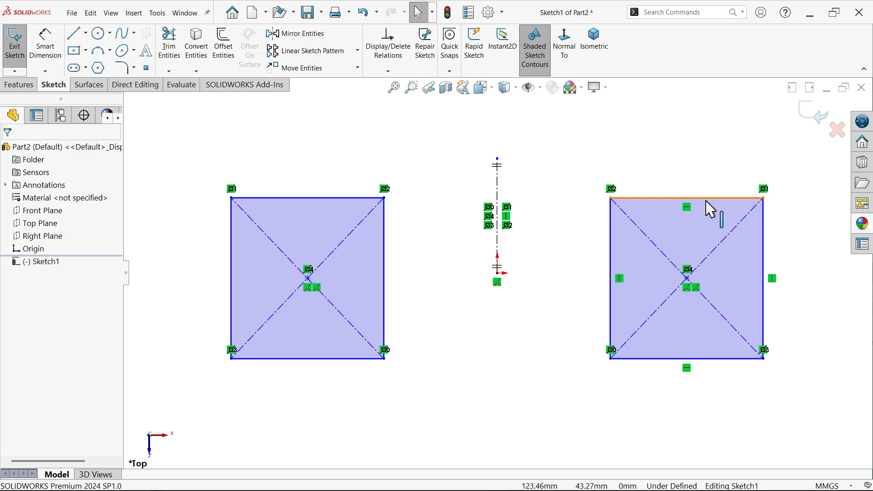
pyautogui.click(772, 273)
pyautogui.write('50')
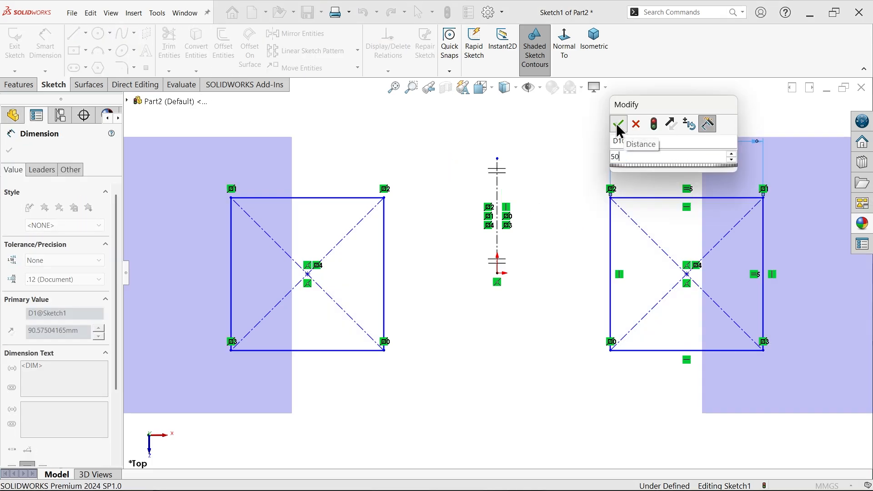
pyautogui.click(619, 124)
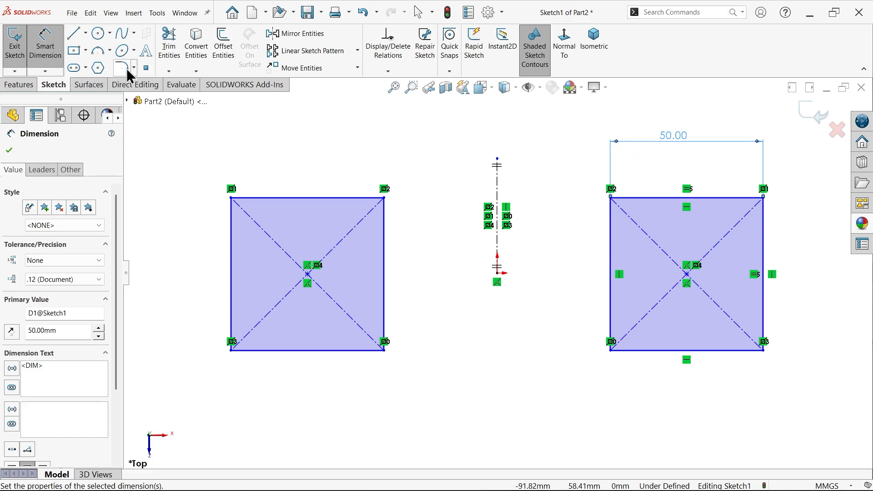
# Round all corners of both squares with 10 mm sketch fillets
pyautogui.click(119, 68)
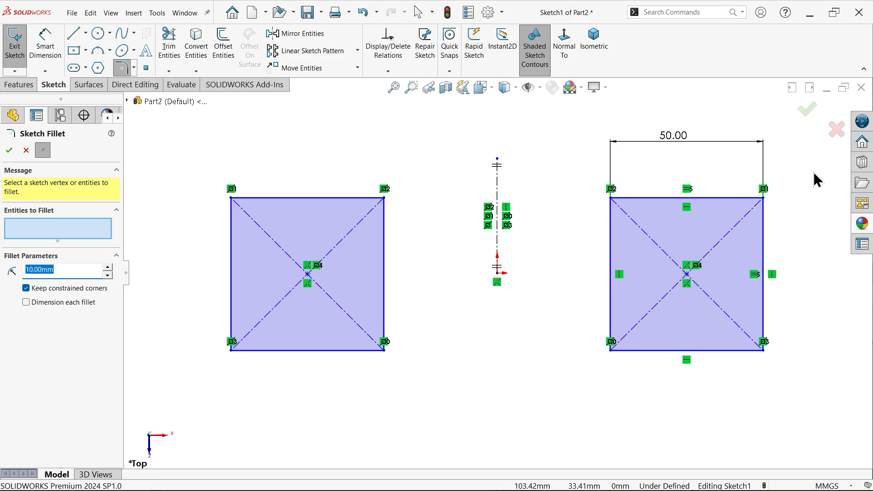
pyautogui.click(686, 273)
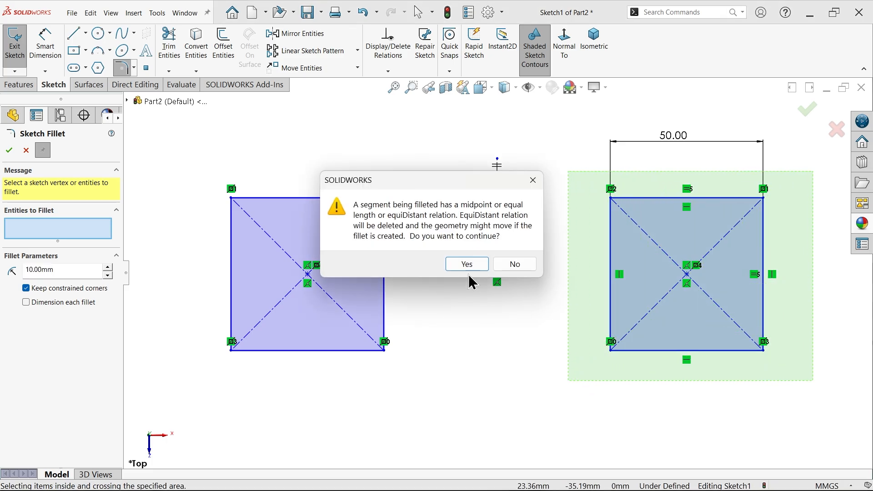
pyautogui.click(466, 263)
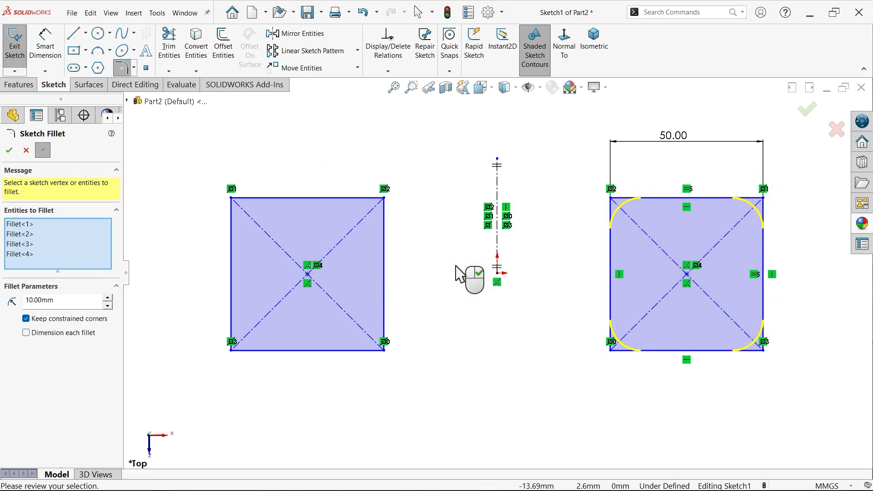
pyautogui.moveTo(170, 143)
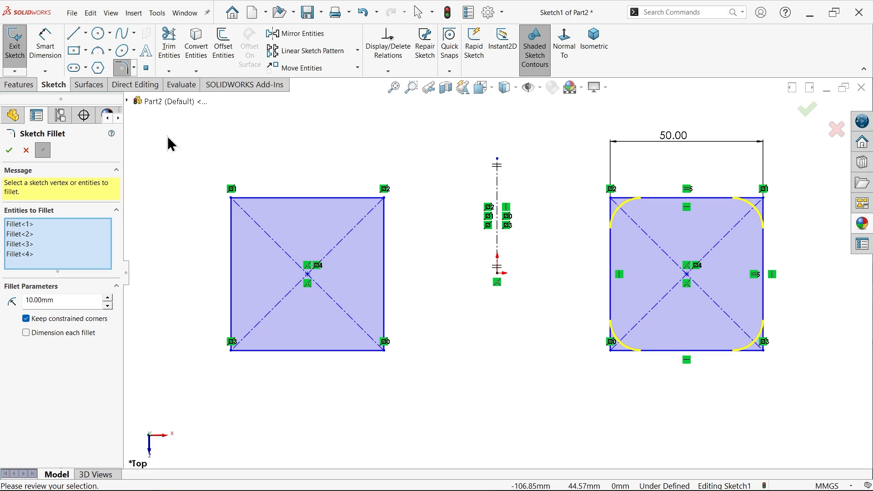
pyautogui.moveTo(426, 202)
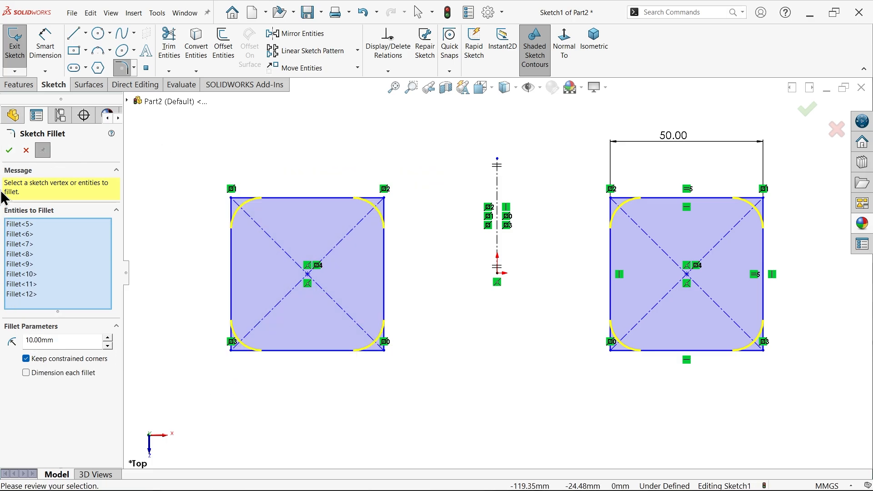
pyautogui.click(10, 150)
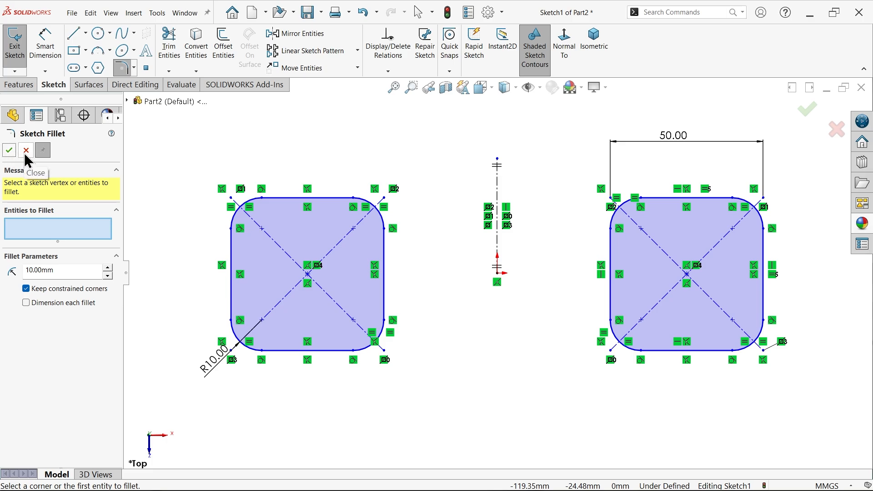
# Dimension the spacing between the two squares at 150 mm
pyautogui.click(26, 151)
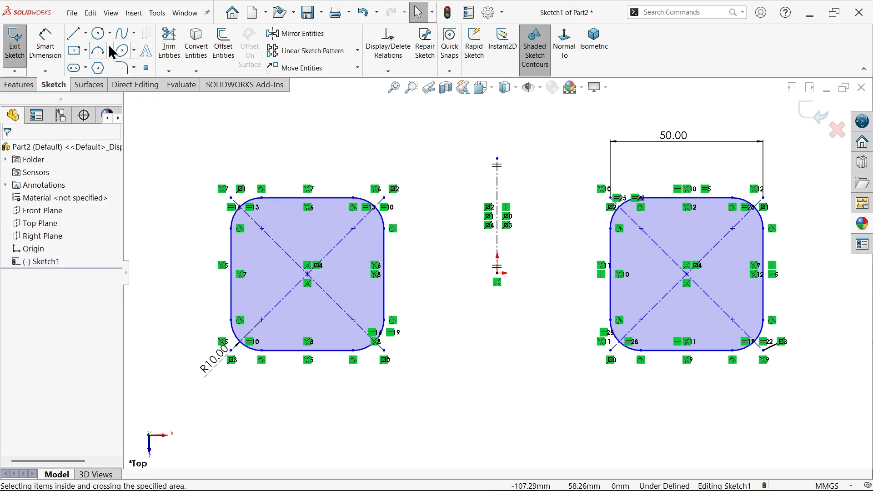
pyautogui.moveTo(614, 312)
pyautogui.write('150')
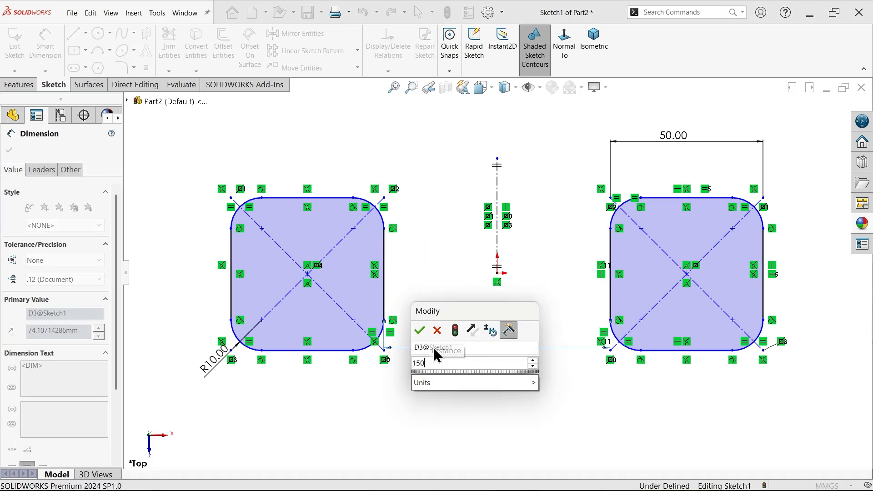
pyautogui.click(420, 330)
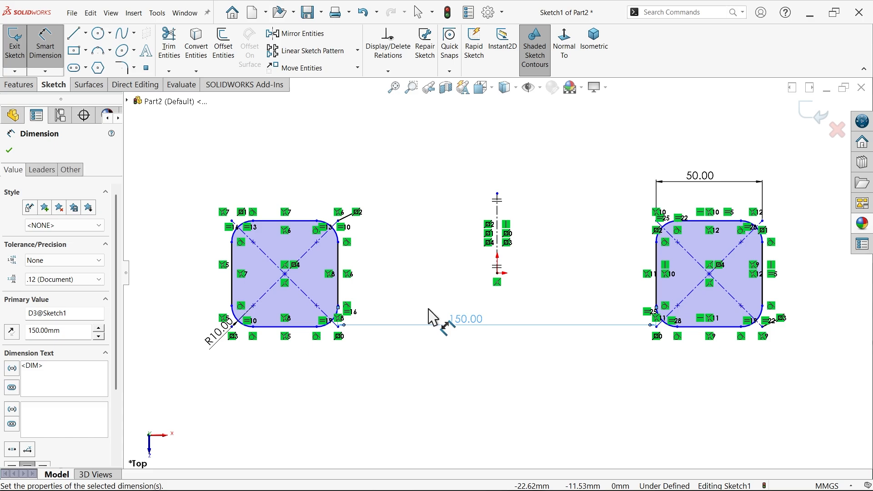
pyautogui.click(8, 150)
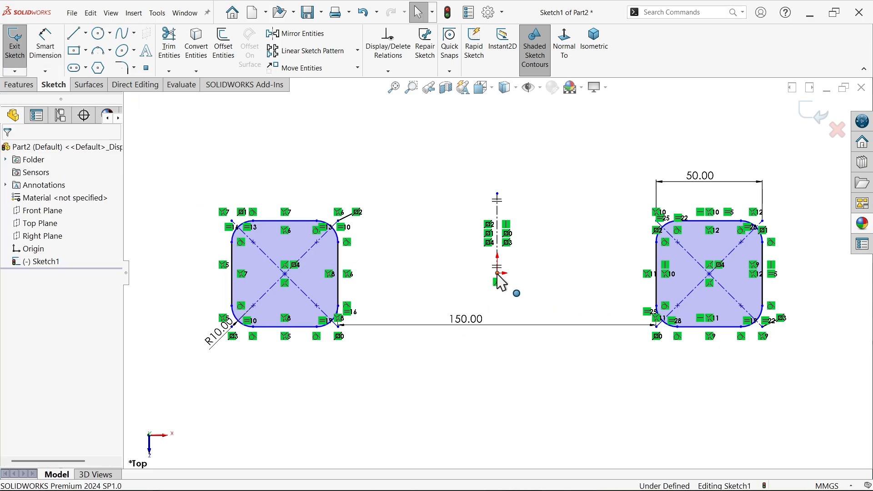
# Add a Horizontal relation between the squares' corner points and exit the sketch
pyautogui.click(497, 273)
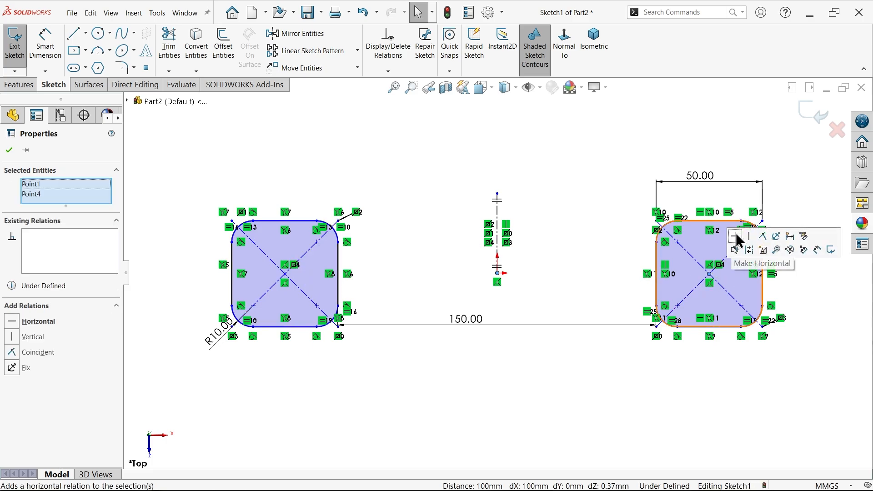
pyautogui.click(735, 237)
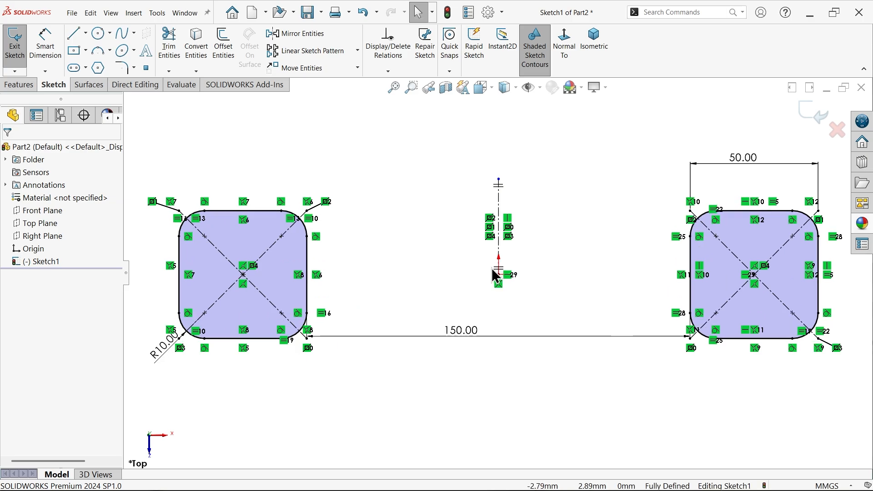
pyautogui.moveTo(435, 180)
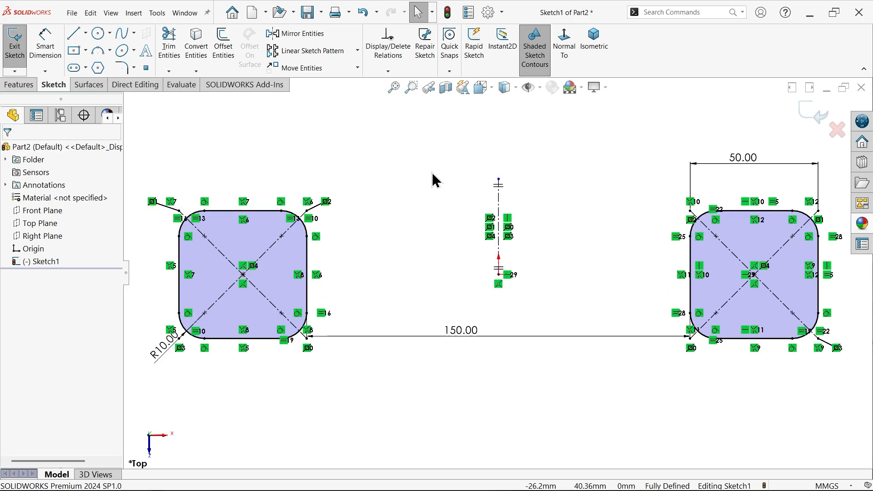
pyautogui.click(537, 87)
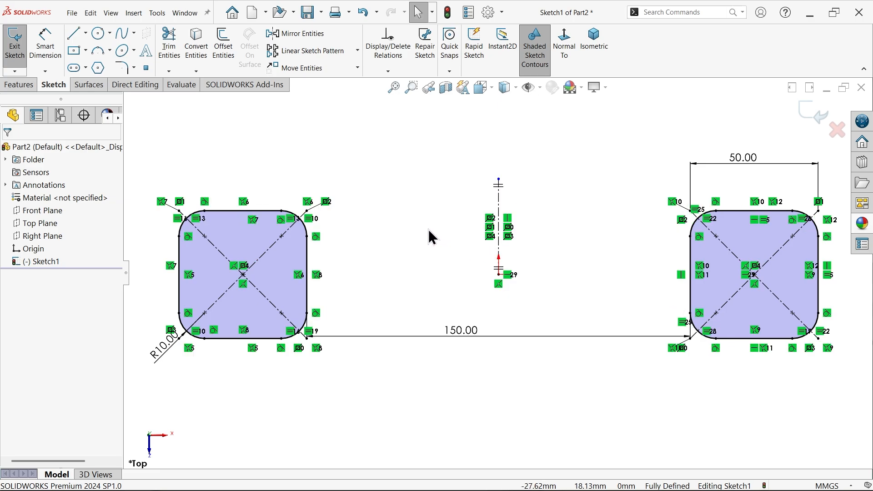
pyautogui.moveTo(813, 121)
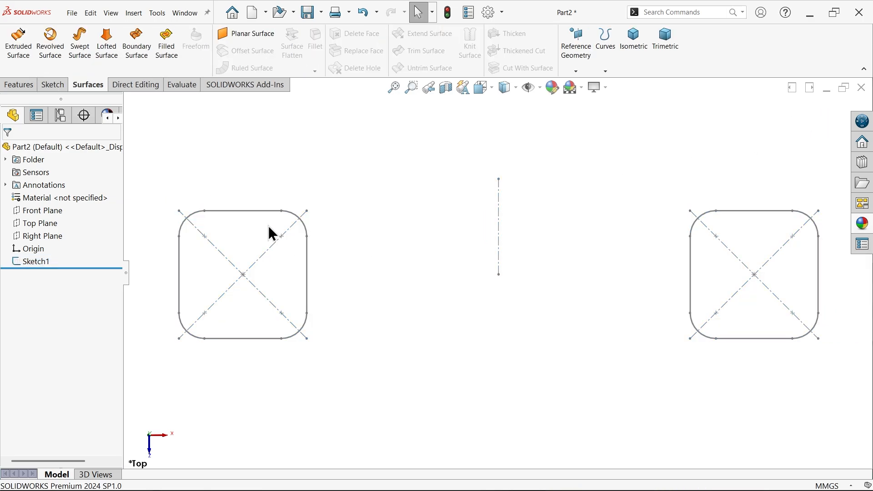
pyautogui.moveTo(264, 296)
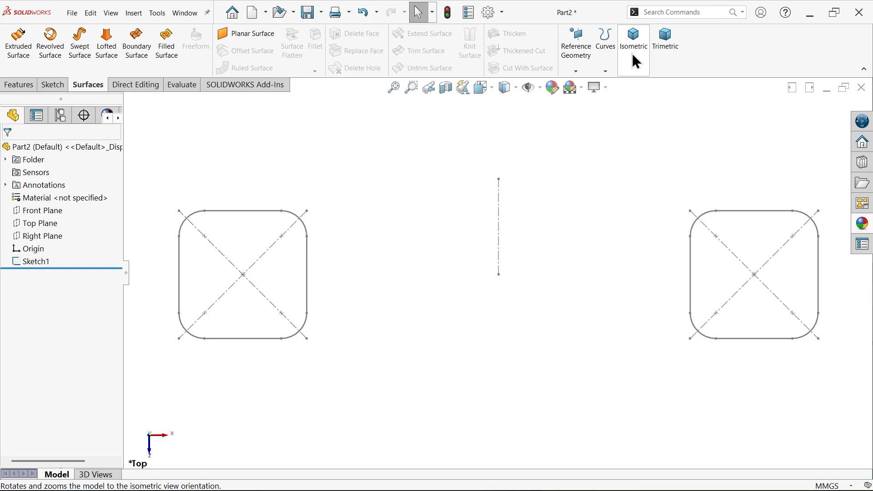
# Switch to isometric view and choose the Right Plane for a new sketch
pyautogui.click(633, 39)
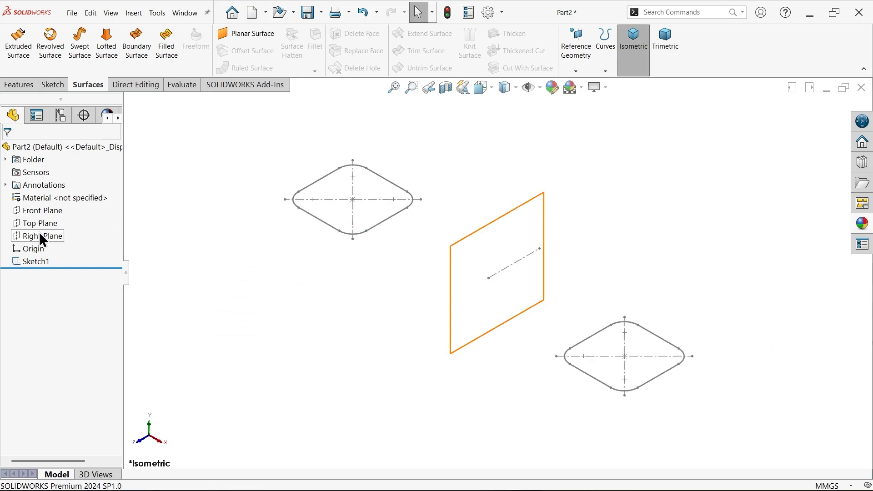
pyautogui.click(43, 236)
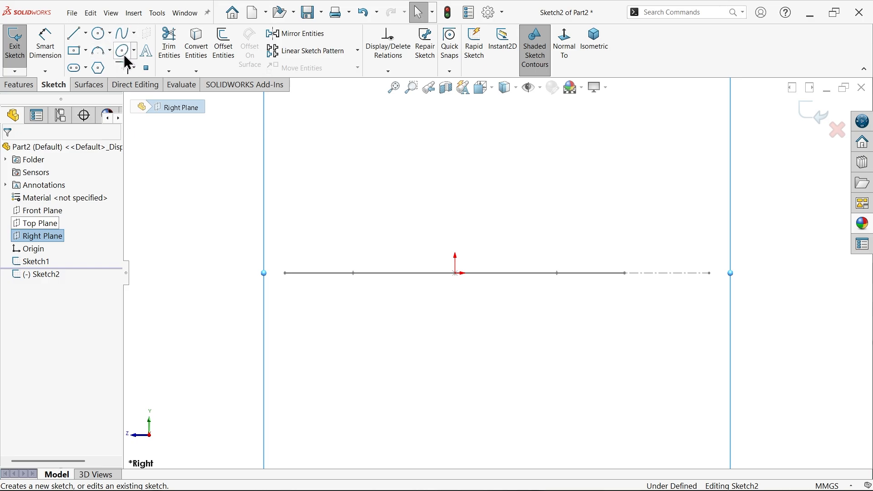
# Draw an ellipse with a horizontal long axis, centred vertically above the origin
pyautogui.click(121, 51)
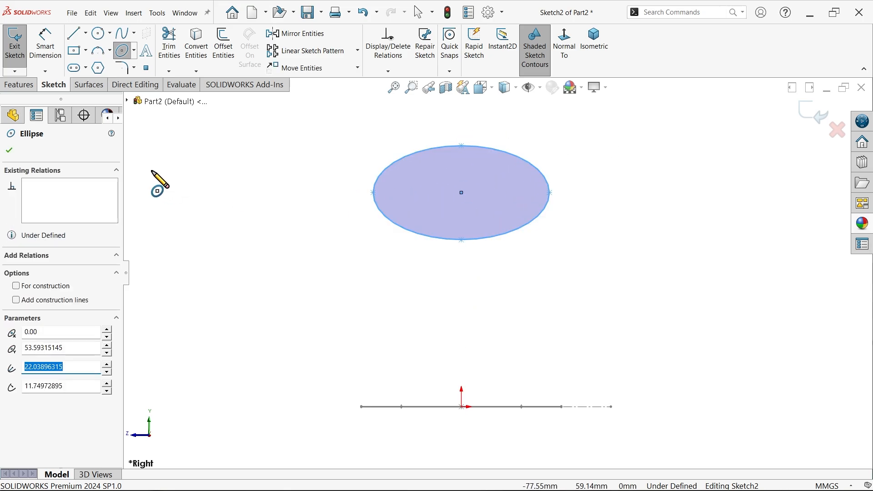
pyautogui.click(8, 150)
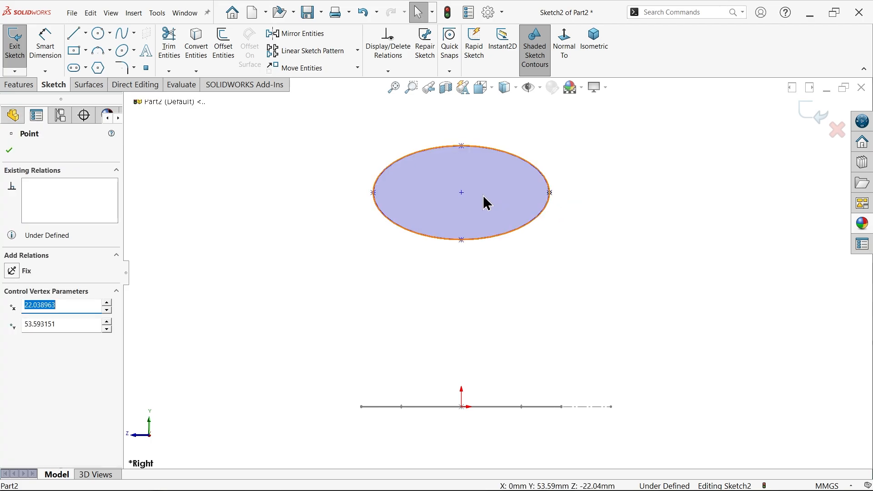
pyautogui.click(372, 193)
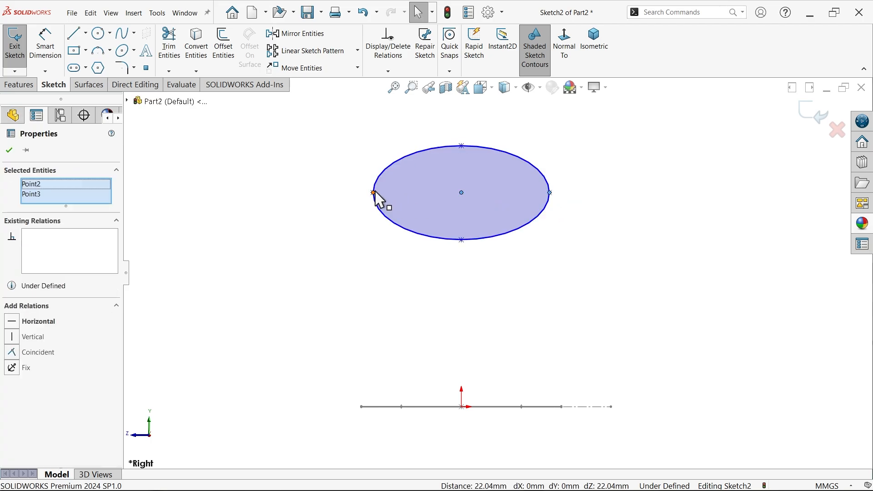
pyautogui.click(461, 192)
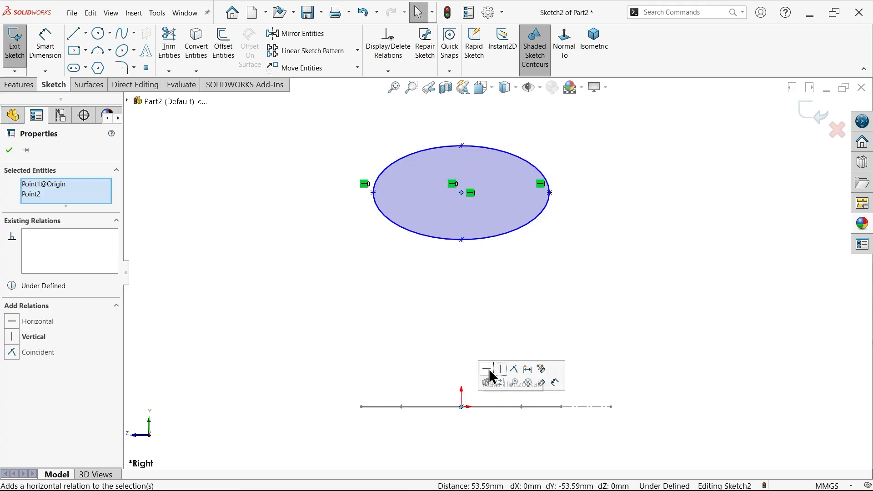
pyautogui.click(499, 370)
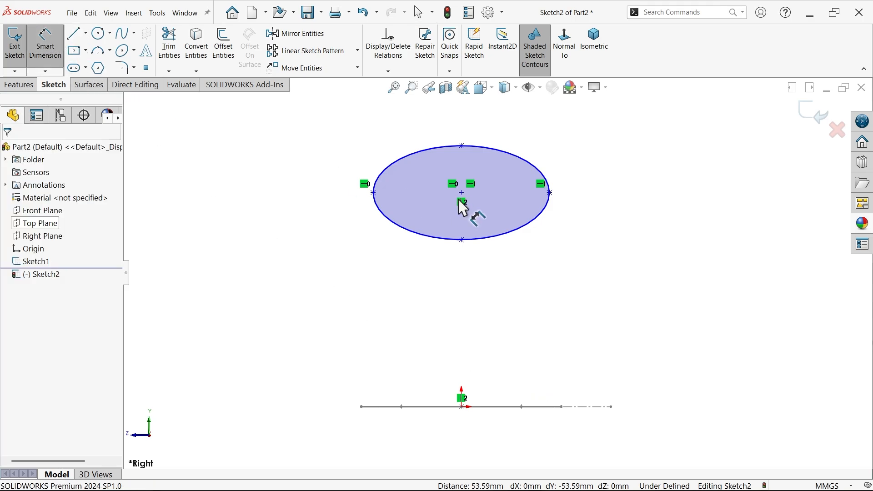
# Dimension the ellipse 40 mm wide and 20 mm tall
pyautogui.click(373, 192)
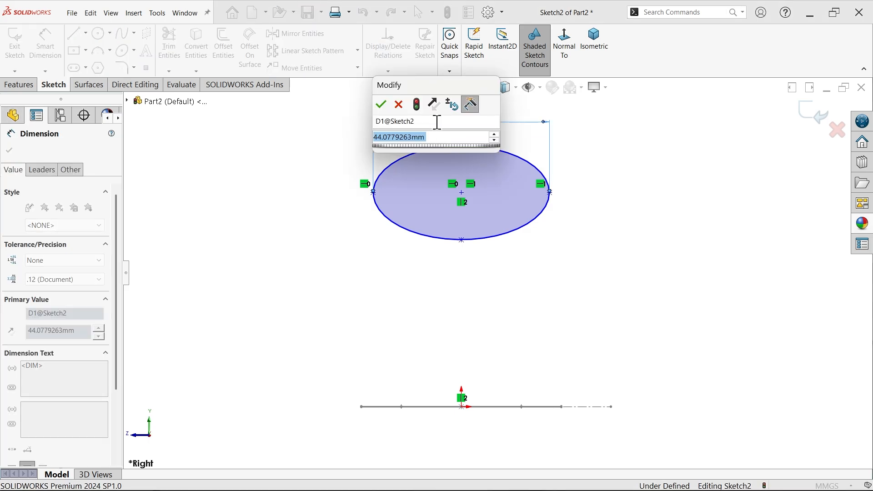
pyautogui.click(381, 104)
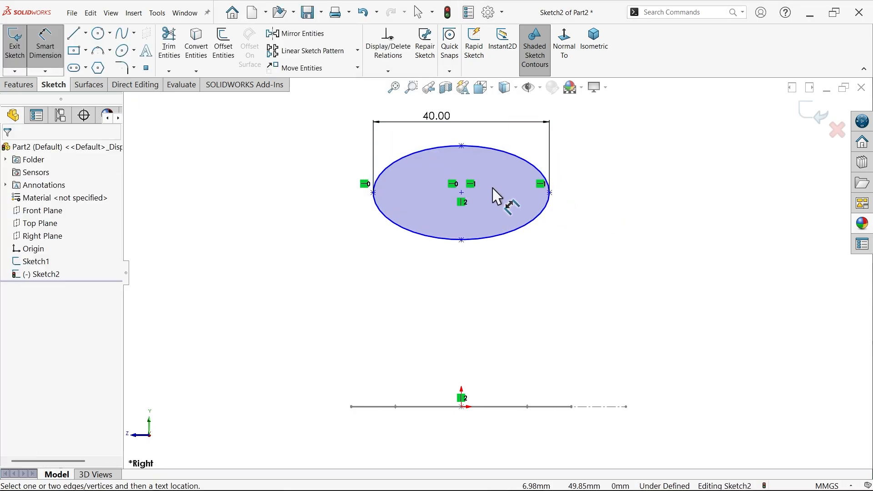
pyautogui.click(461, 239)
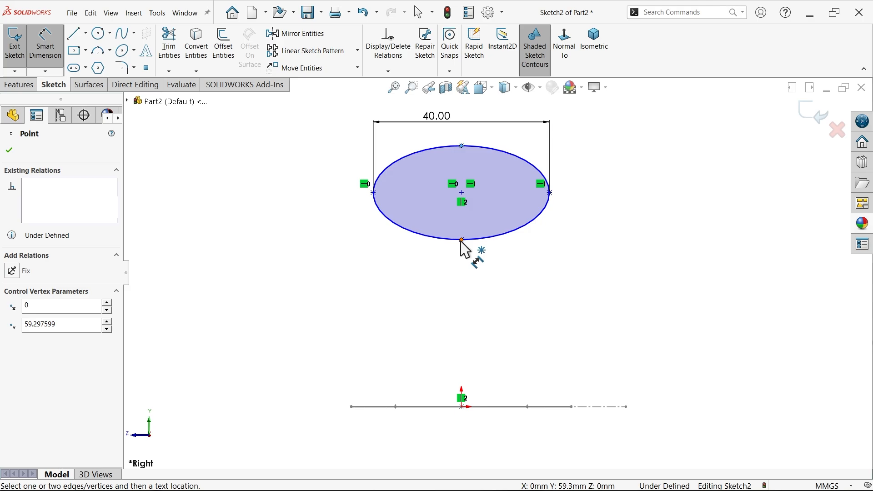
pyautogui.click(461, 240)
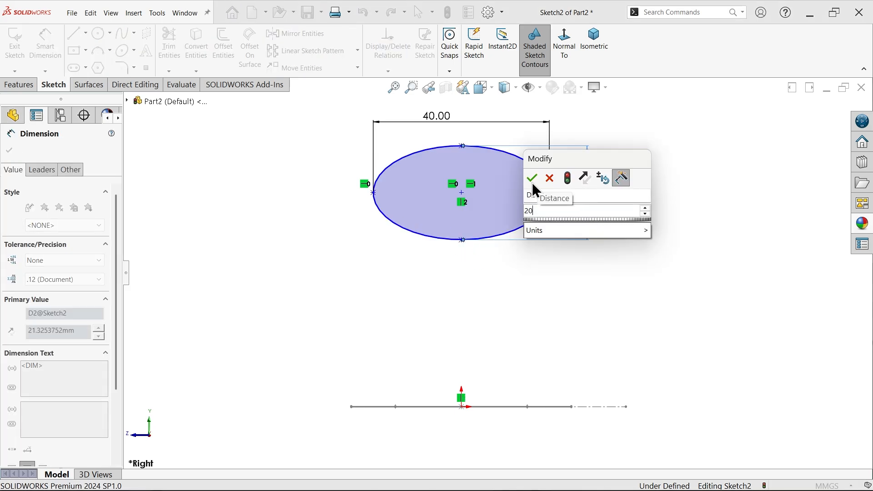
pyautogui.click(532, 178)
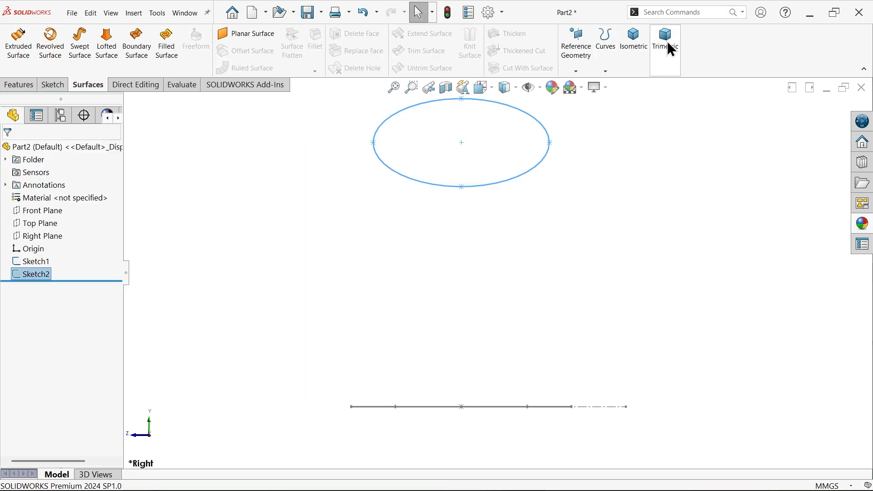
# Review both sketches in isometric view and choose the Front Plane to sketch on
pyautogui.click(664, 44)
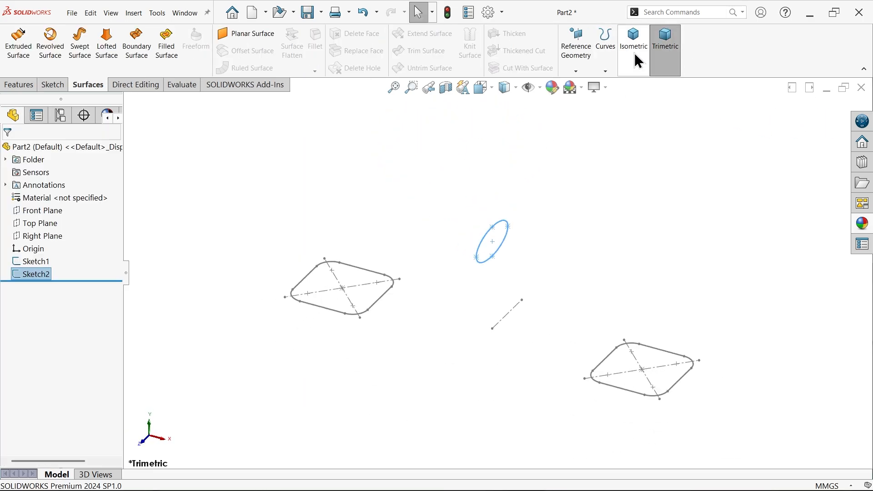
pyautogui.click(633, 46)
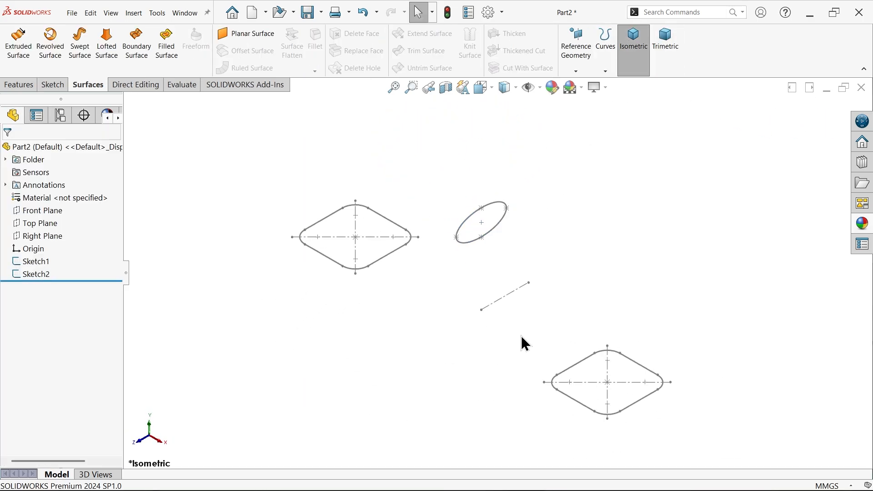
pyautogui.moveTo(398, 242)
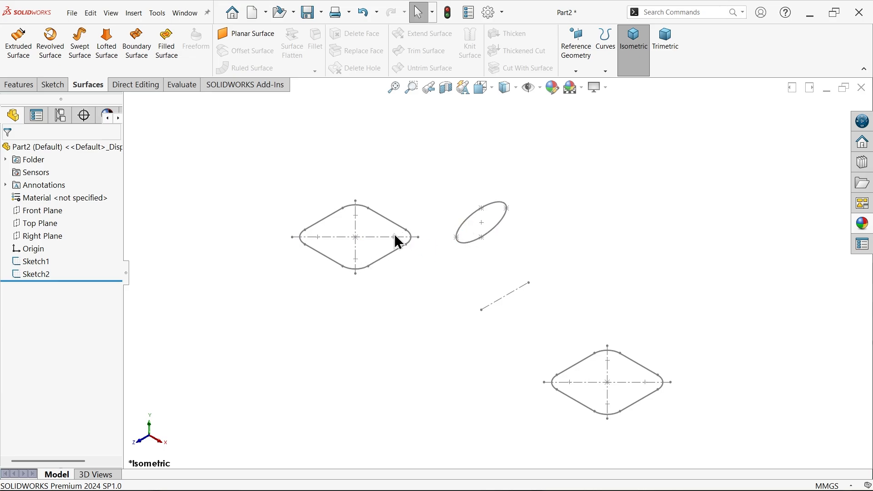
pyautogui.moveTo(552, 294)
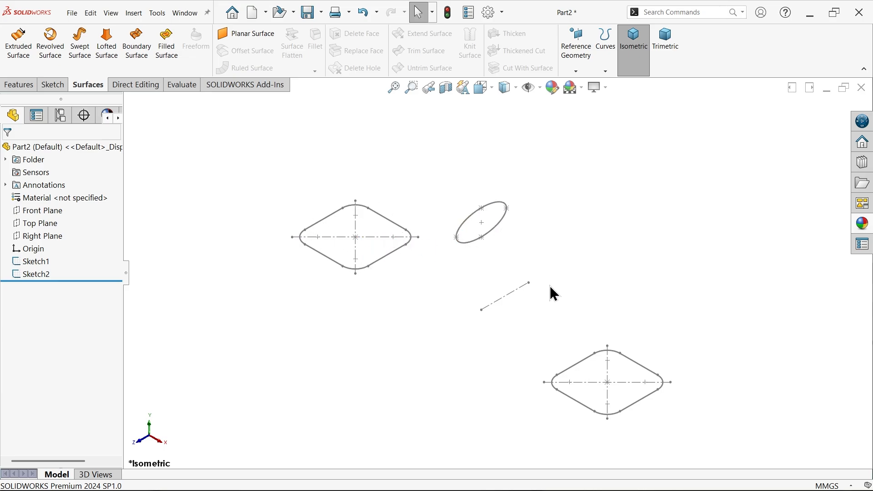
pyautogui.moveTo(338, 241)
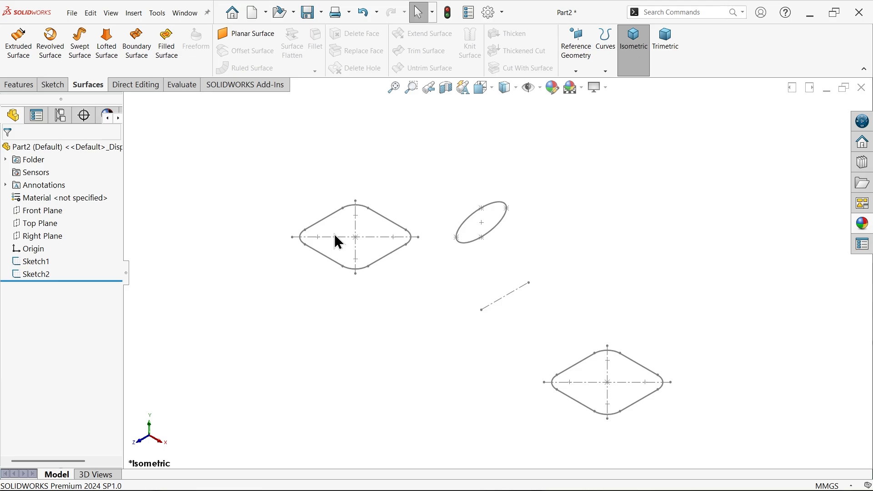
pyautogui.click(41, 211)
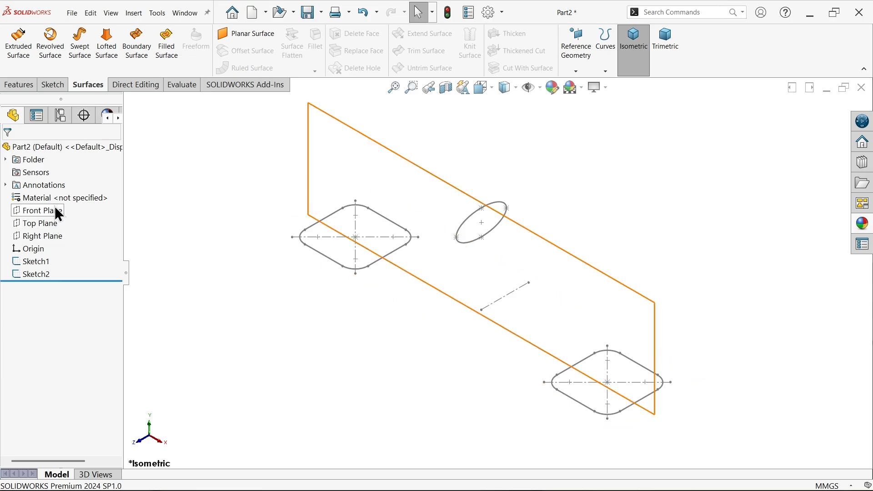
pyautogui.click(40, 211)
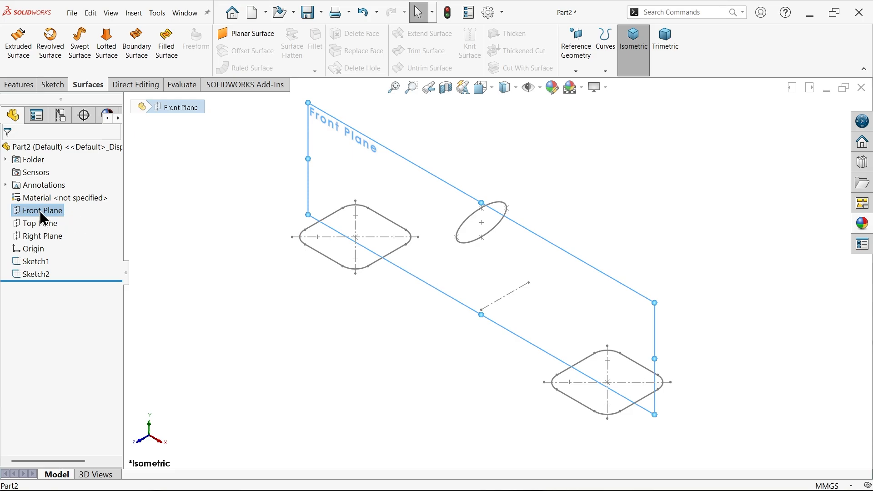
pyautogui.moveTo(52, 84)
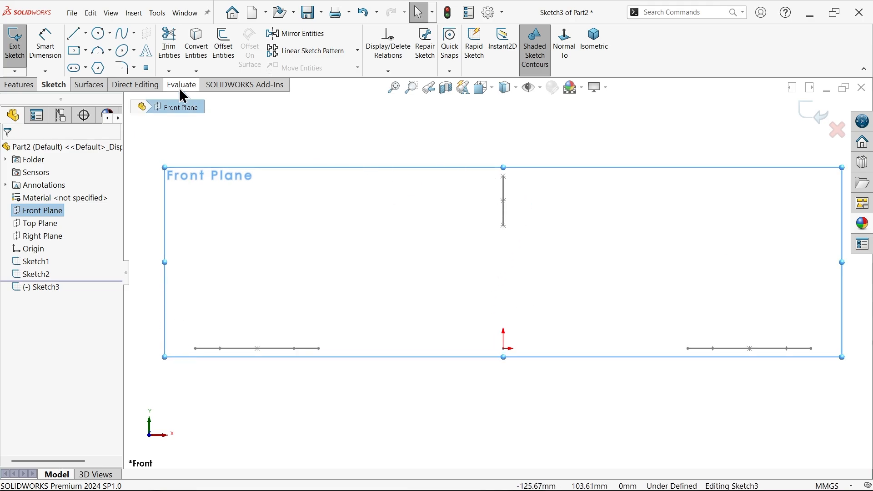
pyautogui.moveTo(124, 33)
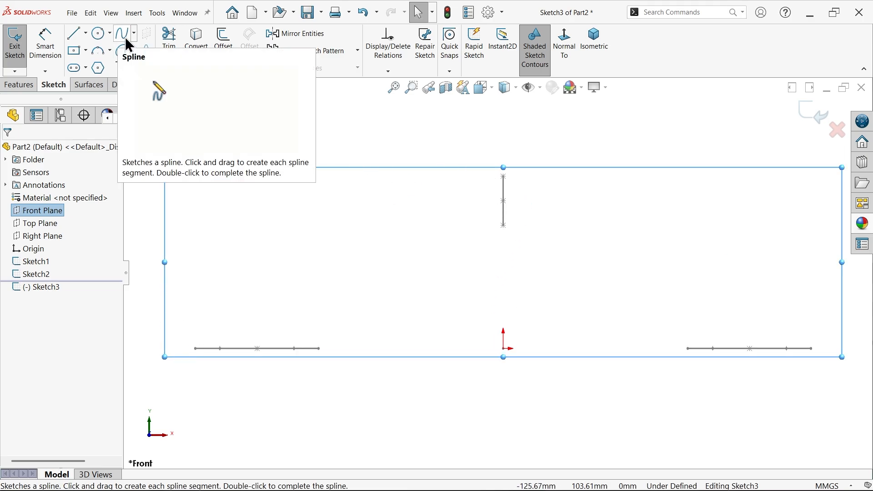
# Draw a three-point spline from the lower square up to the ellipse
pyautogui.click(192, 342)
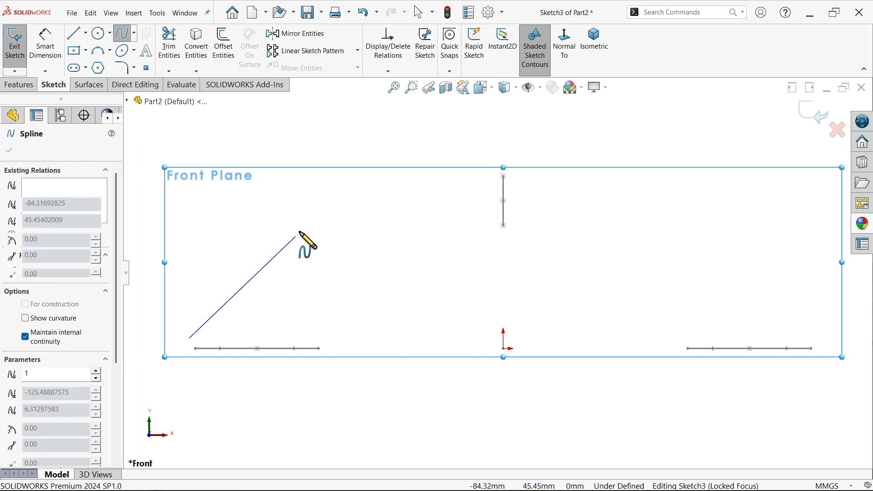
pyautogui.click(503, 178)
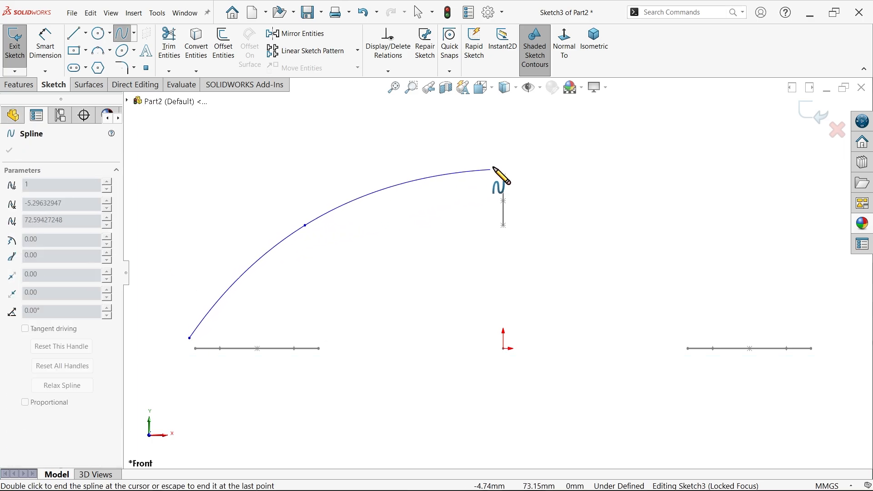
pyautogui.rightClick(495, 163)
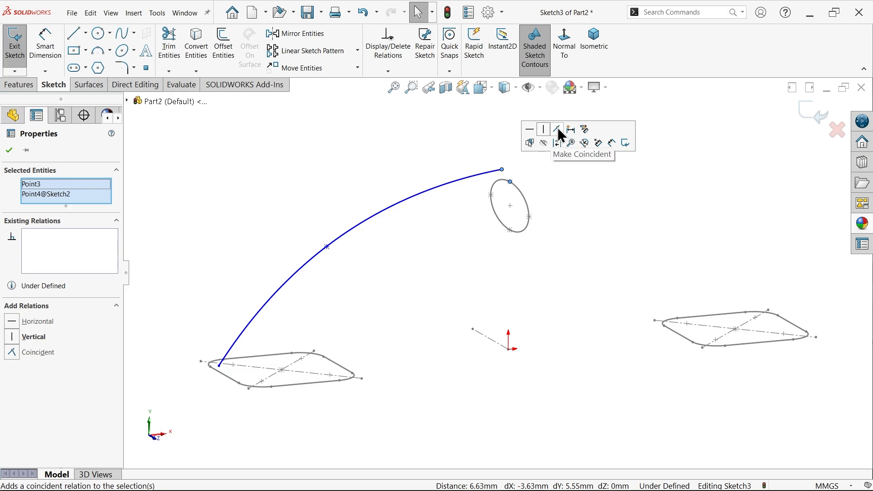
# Attach the spline ends with a Coincident relation at the ellipse and Pierce at the square's edge
pyautogui.click(556, 129)
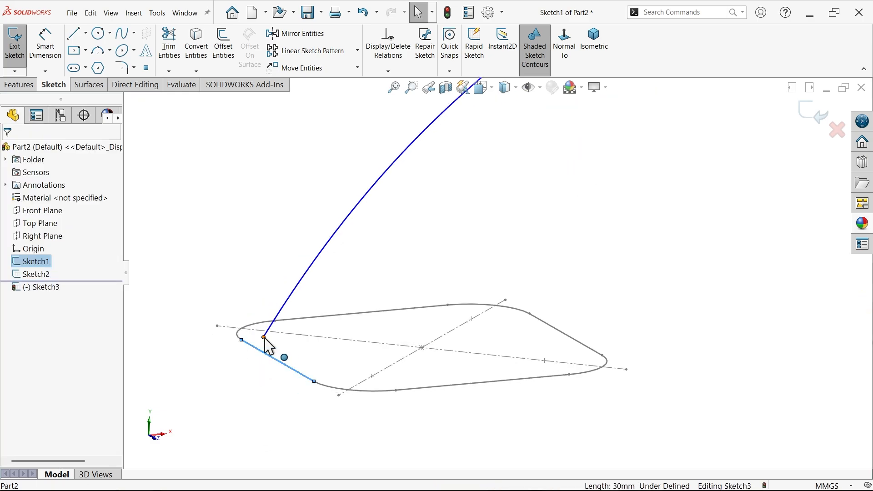
pyautogui.click(263, 338)
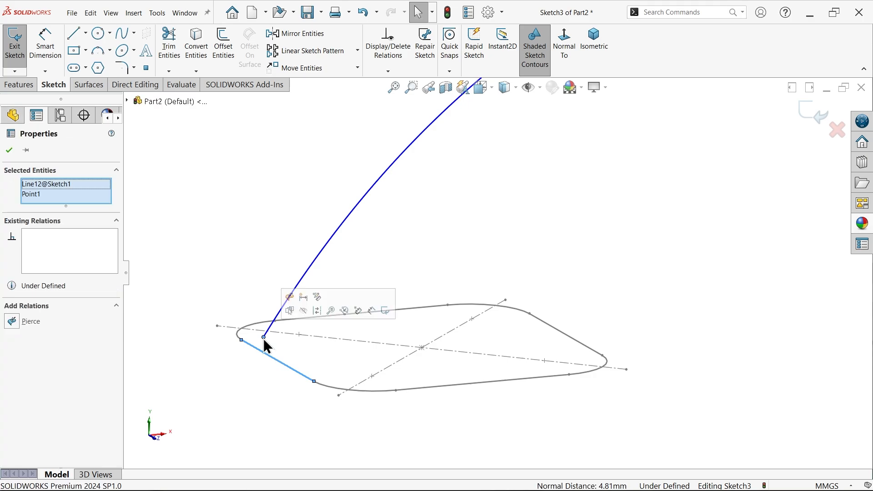
pyautogui.click(11, 321)
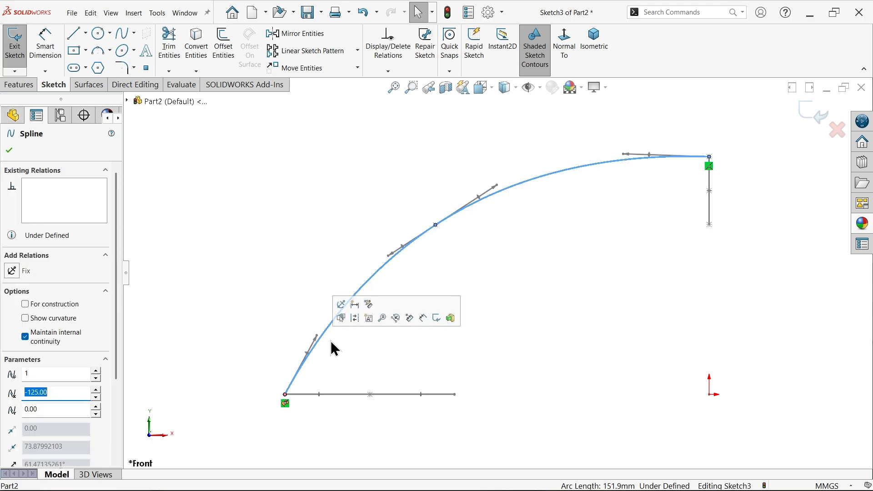
pyautogui.moveTo(316, 346)
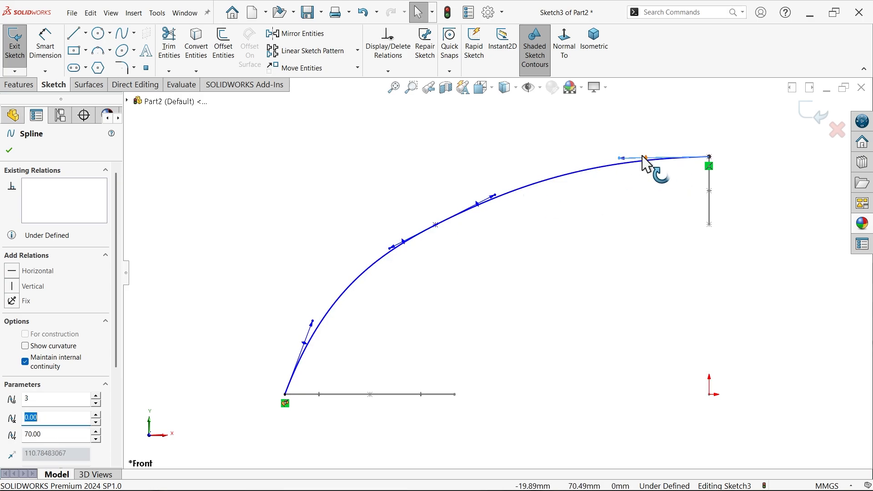
# Make the spline level at its top and dimension its middle point at 60 and 75 mm
pyautogui.click(38, 271)
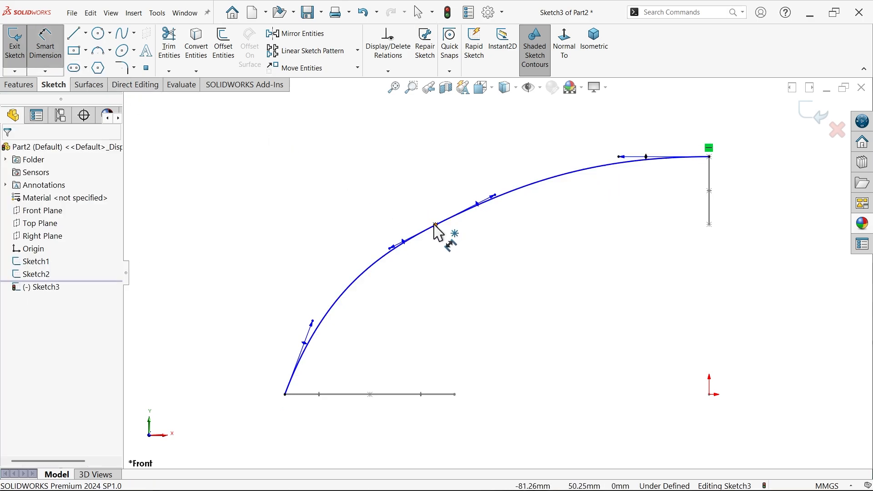
pyautogui.click(436, 225)
pyautogui.write('60')
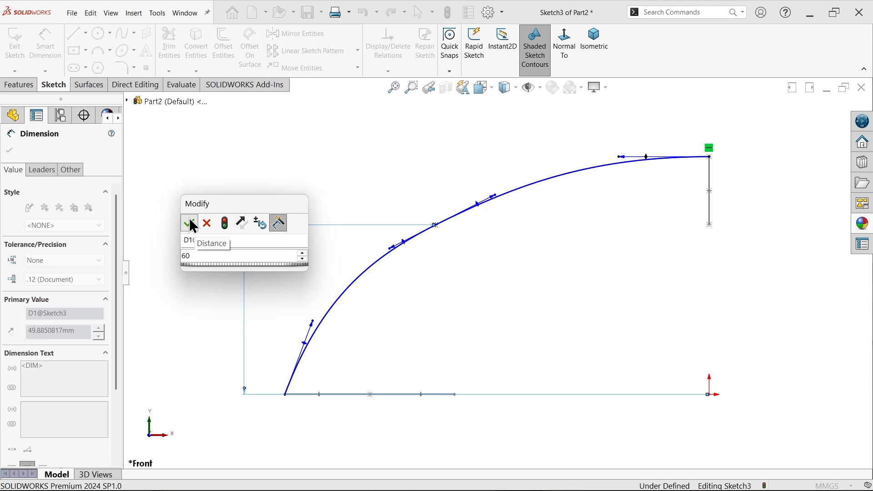
pyautogui.click(189, 222)
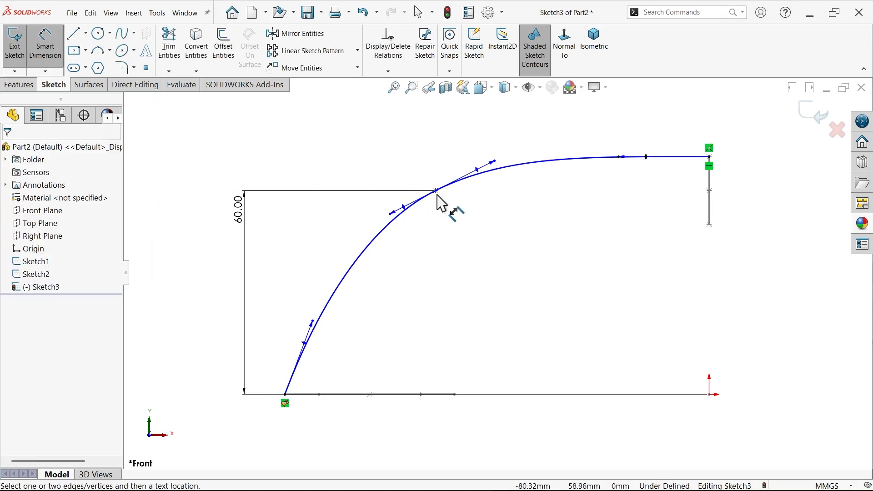
pyautogui.click(435, 191)
pyautogui.write('75')
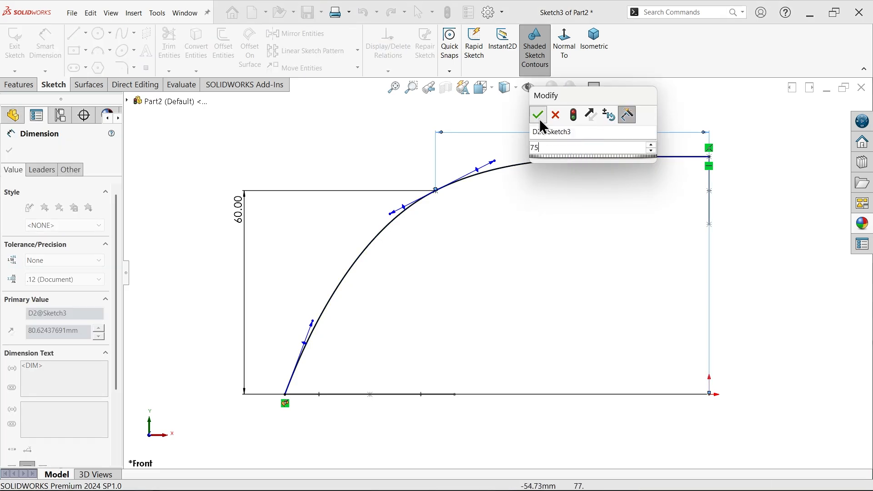
pyautogui.click(538, 115)
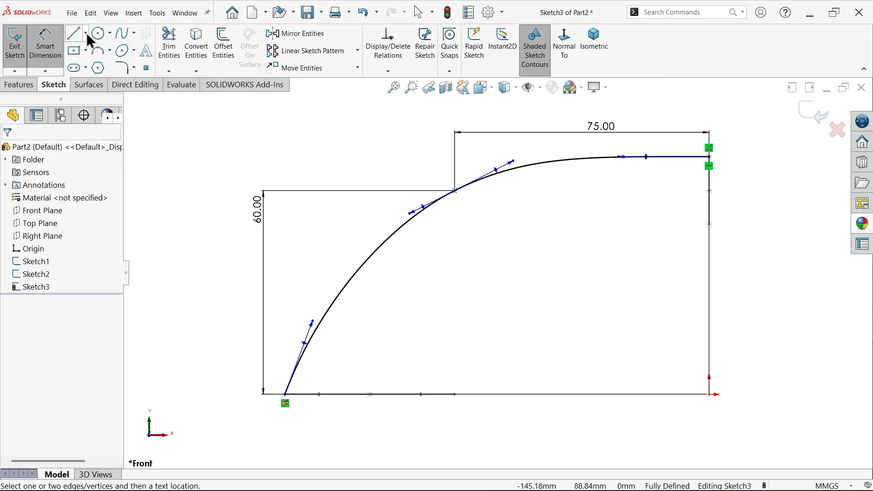
# Draw a vertical construction line in the guide-curve sketch
pyautogui.click(72, 33)
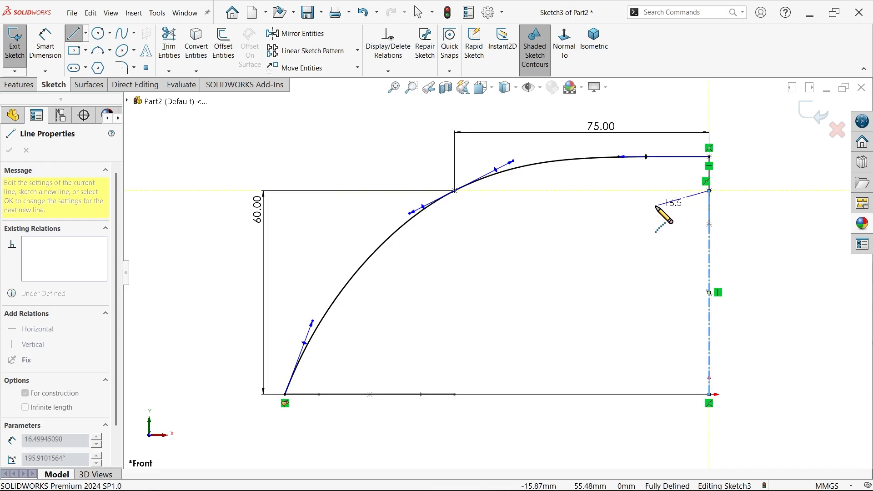
pyautogui.click(9, 150)
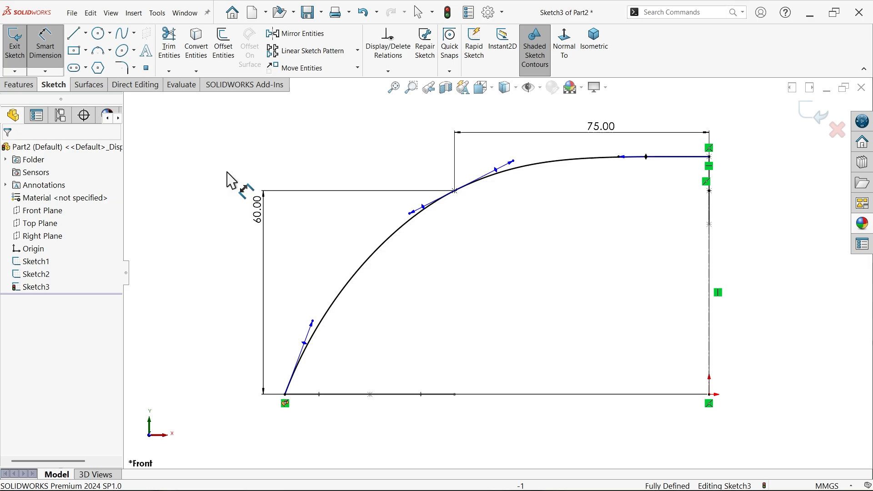
pyautogui.moveTo(313, 270)
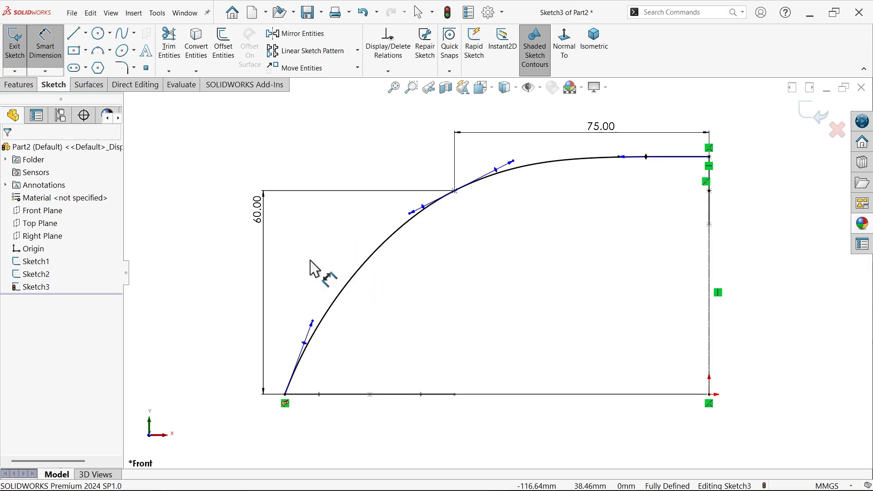
# Add a centerline and dimension the spline's lower tangent handle with its 10° angle and length
pyautogui.click(88, 33)
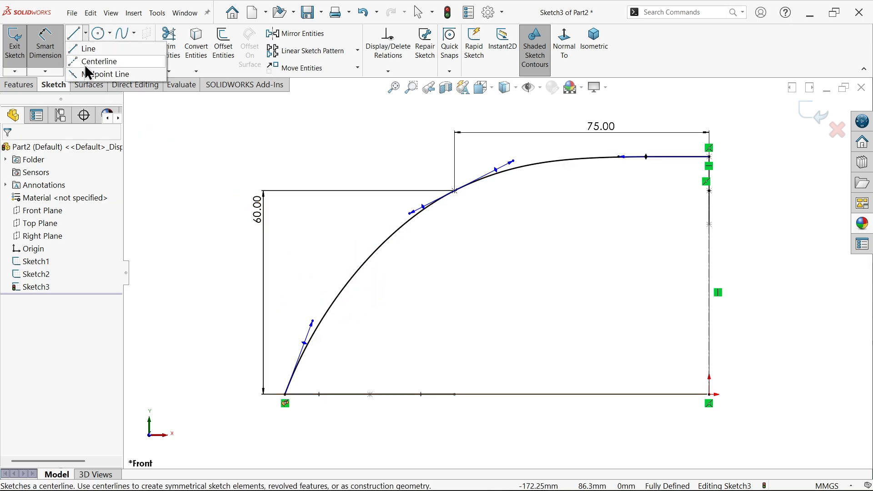
pyautogui.click(100, 61)
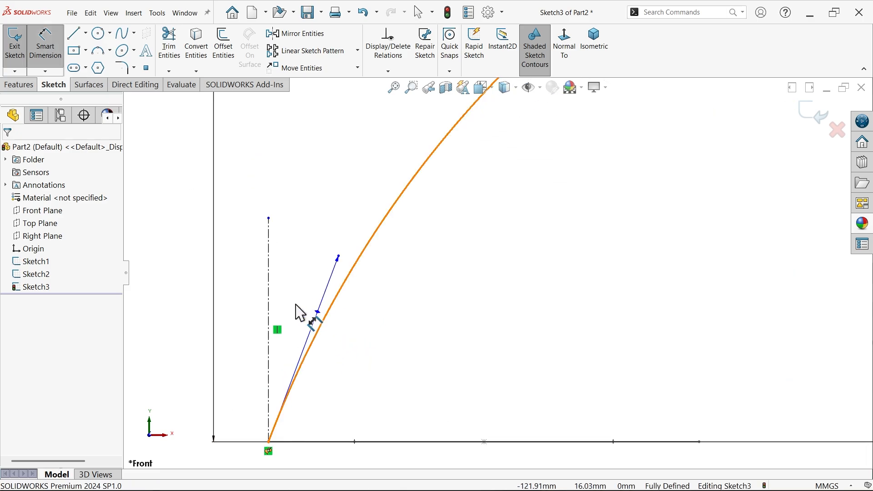
pyautogui.click(312, 323)
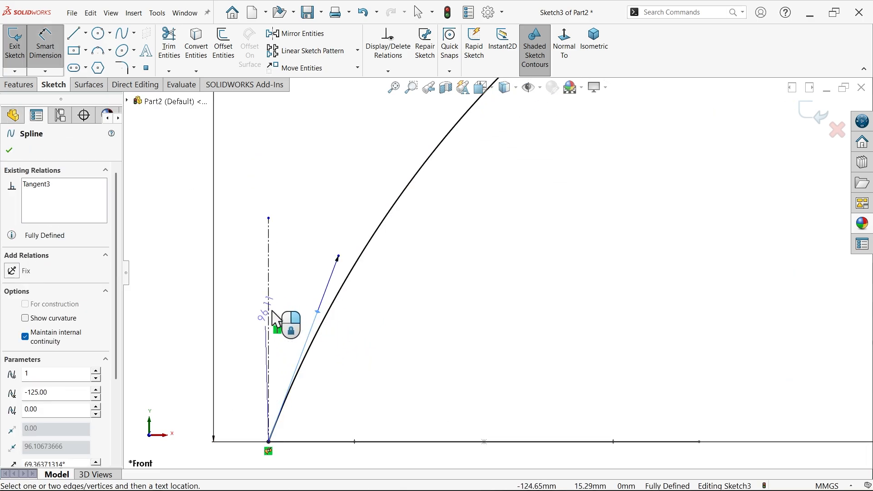
pyautogui.click(9, 151)
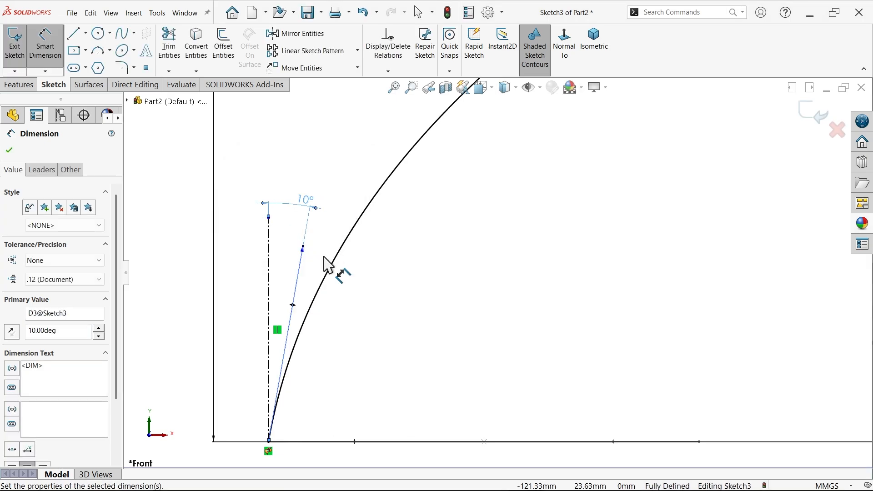
pyautogui.click(9, 150)
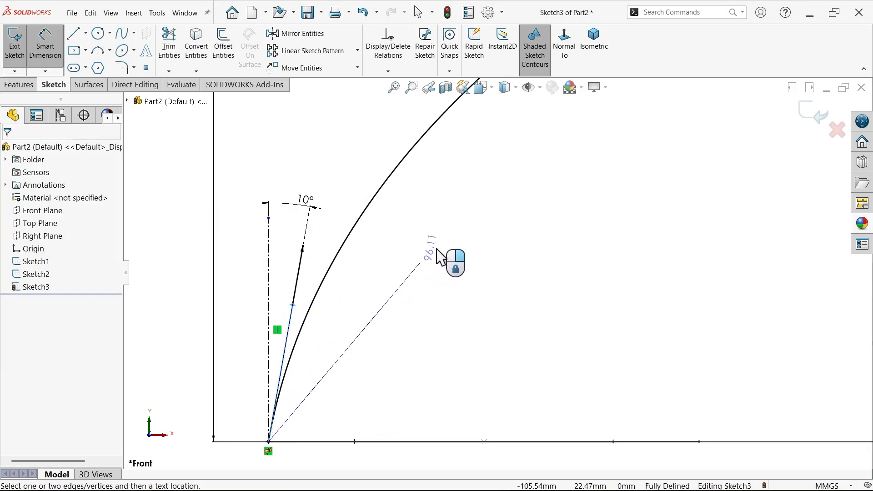
pyautogui.click(423, 256)
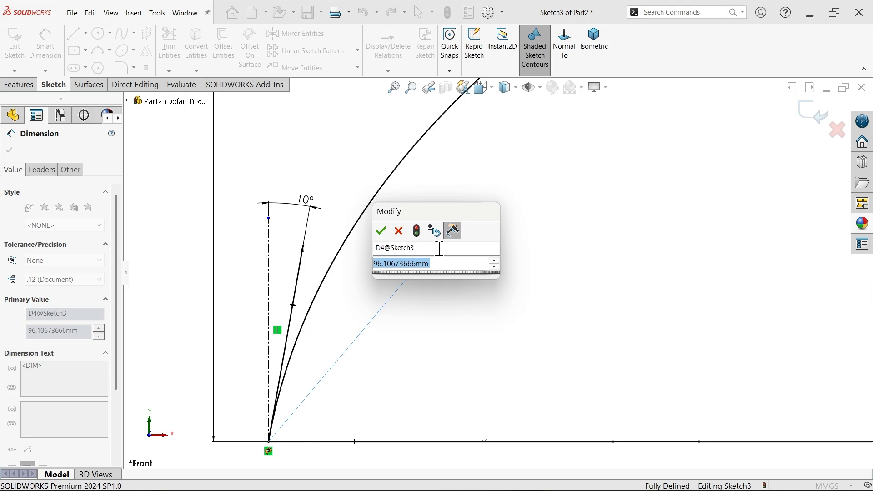
pyautogui.click(380, 230)
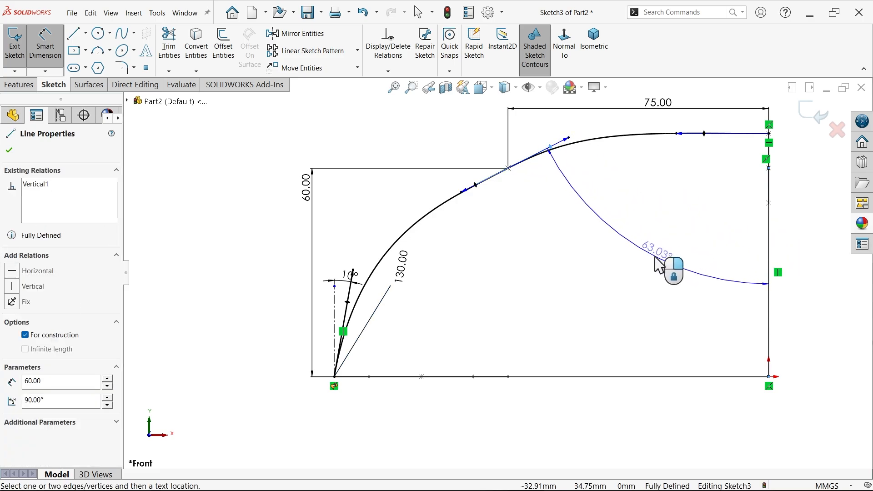
# Dimension the middle and end tangent handles with the 70° angle and lengths 130 and 80
pyautogui.click(671, 267)
pyautogui.write('130')
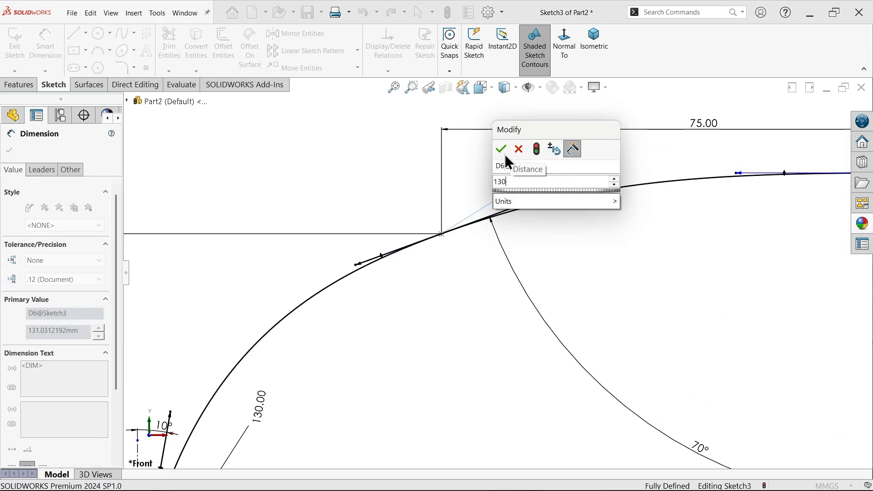
pyautogui.click(500, 148)
pyautogui.write('80')
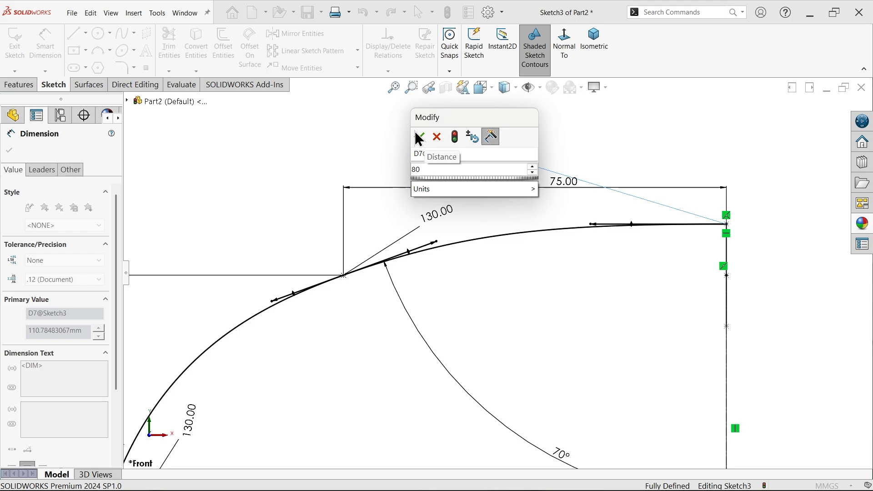
pyautogui.click(474, 189)
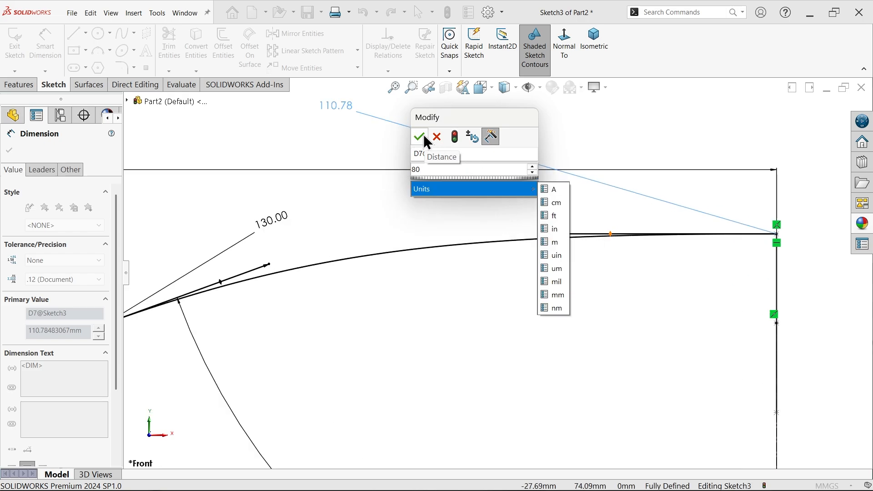
pyautogui.click(419, 137)
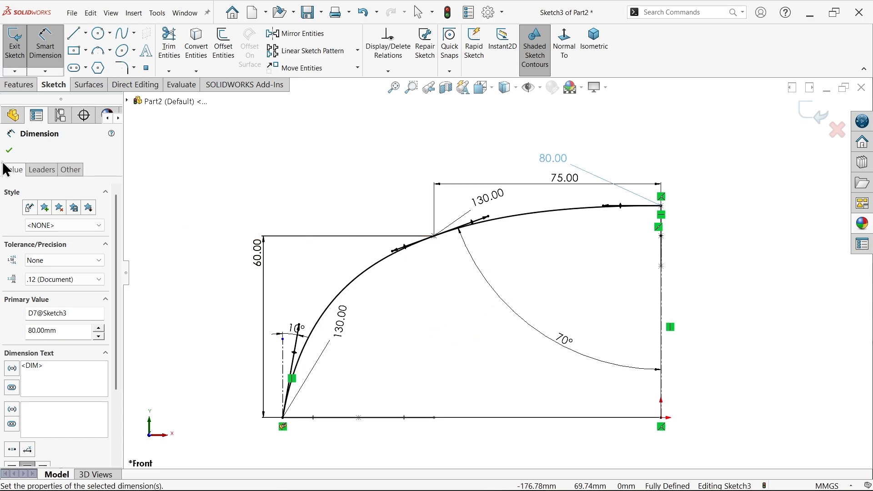
# Mirror Spline1 about the vertical centerline into a full arch and return to isometric view
pyautogui.click(287, 34)
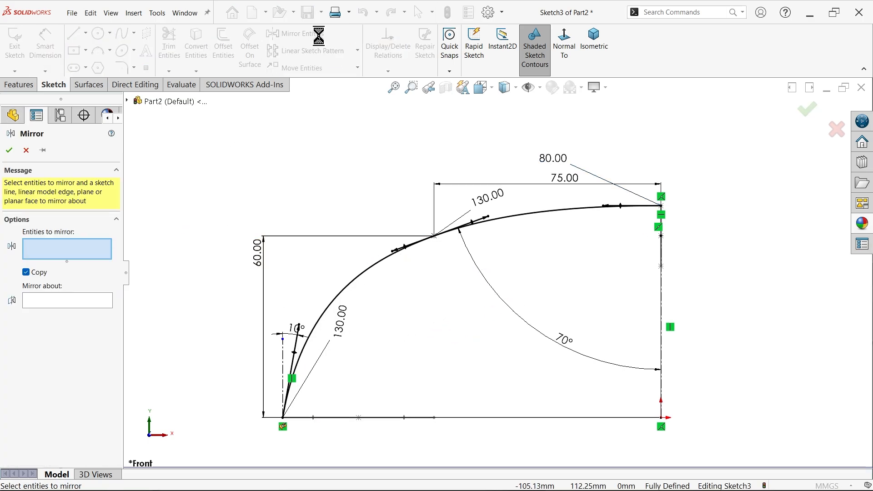
pyautogui.moveTo(384, 273)
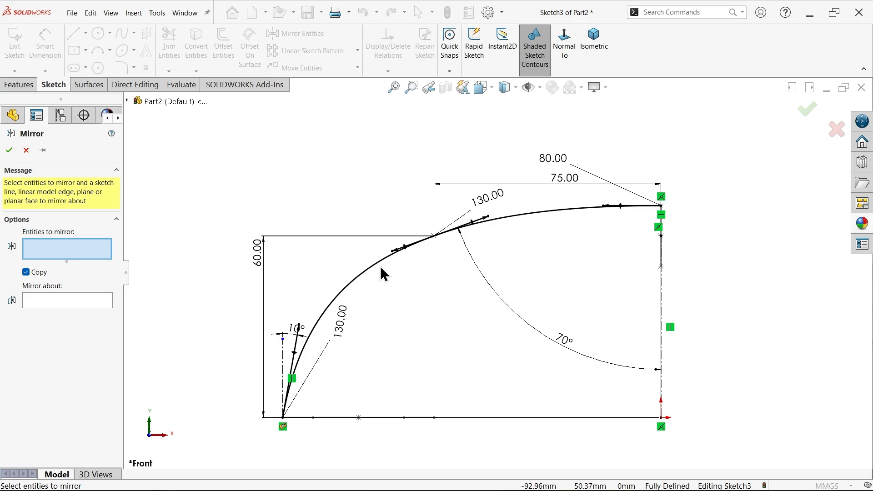
pyautogui.click(396, 248)
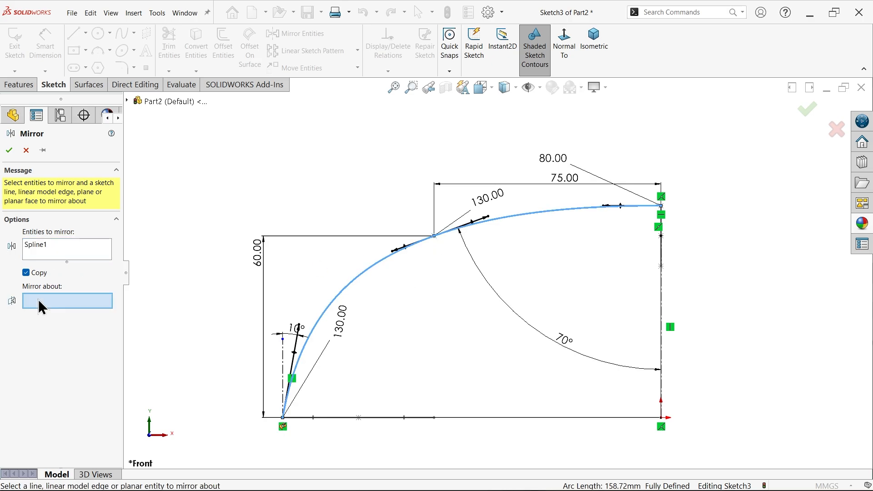
pyautogui.moveTo(639, 325)
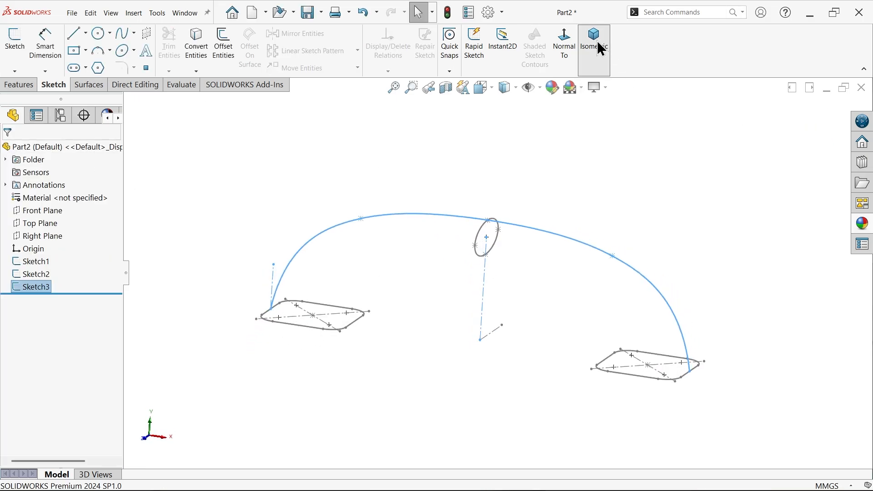
pyautogui.click(594, 49)
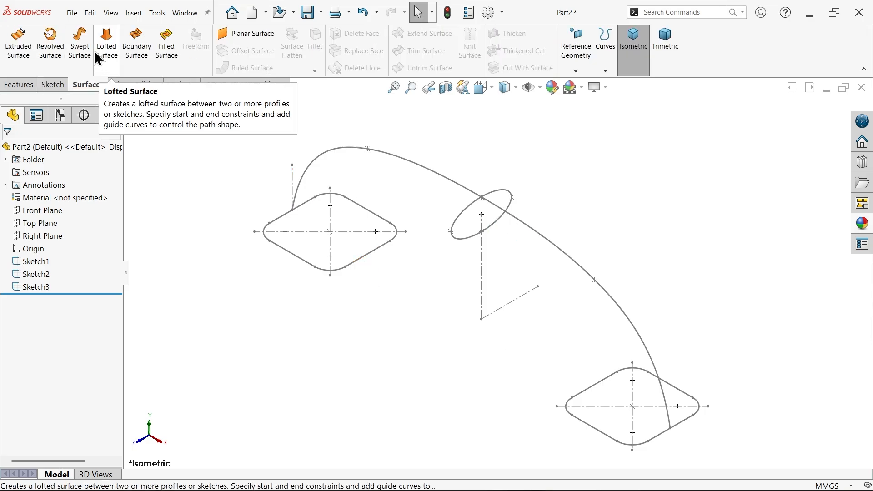
# Start a Lofted Surface, clear old profiles and pick the first square, ellipse and second square
pyautogui.click(105, 42)
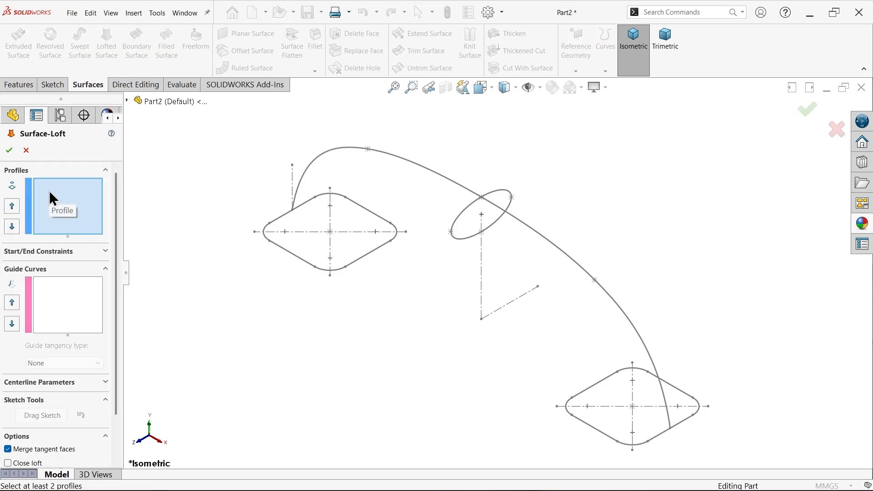
pyautogui.moveTo(53, 199)
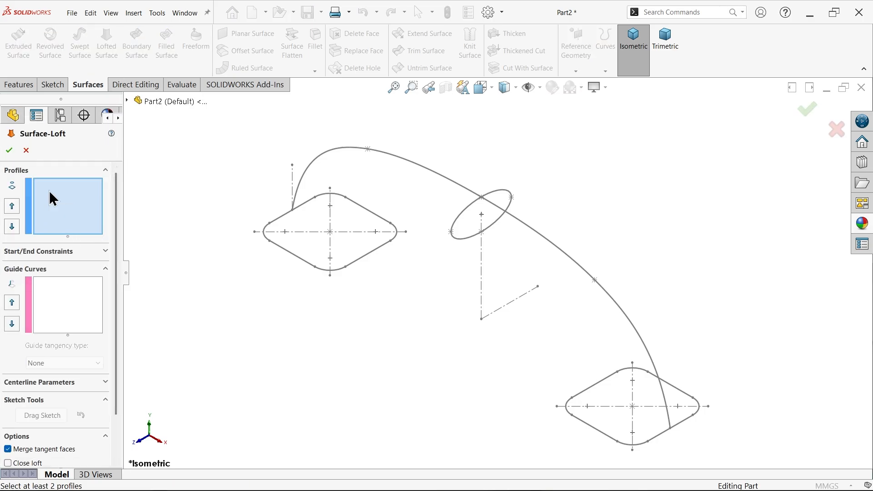
pyautogui.rightClick(64, 205)
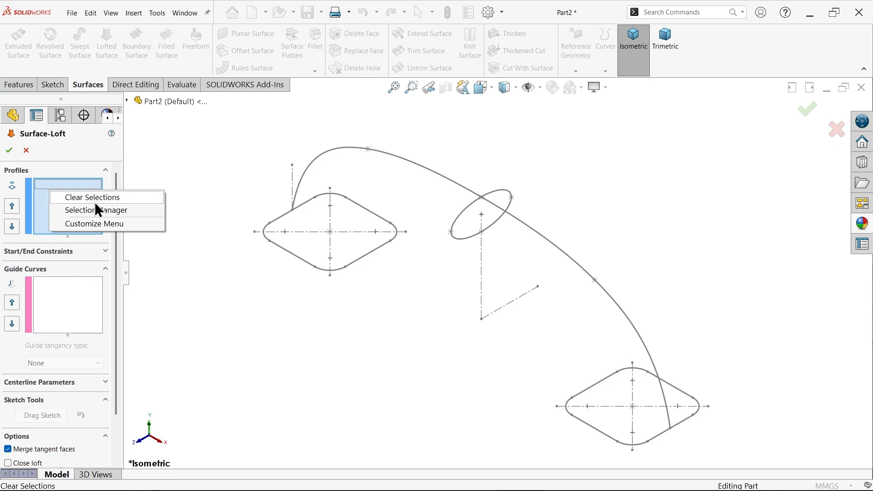
pyautogui.click(91, 198)
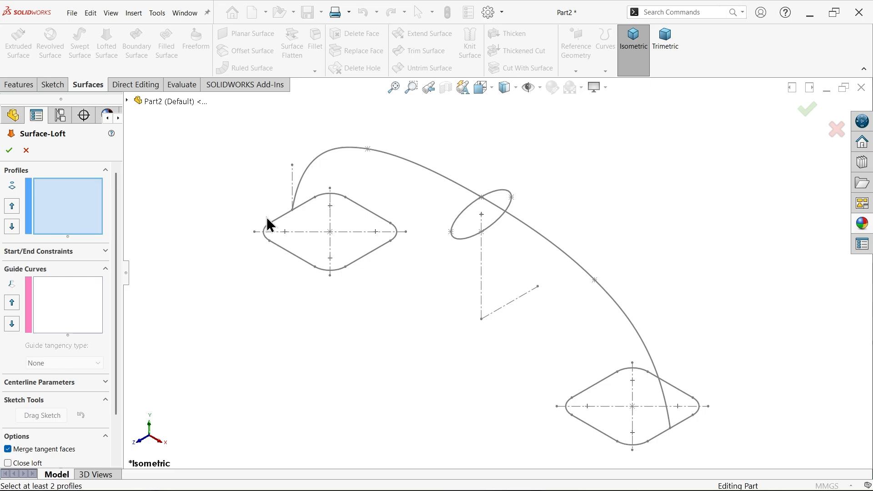
pyautogui.click(268, 222)
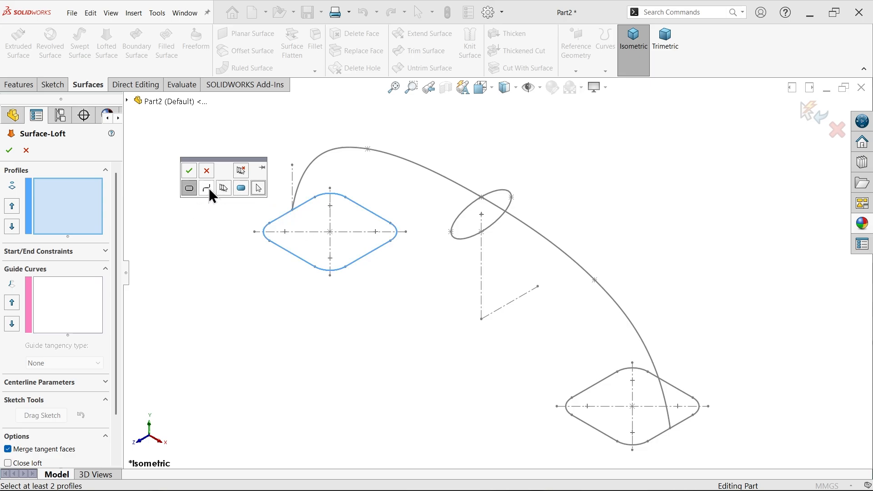
pyautogui.moveTo(190, 188)
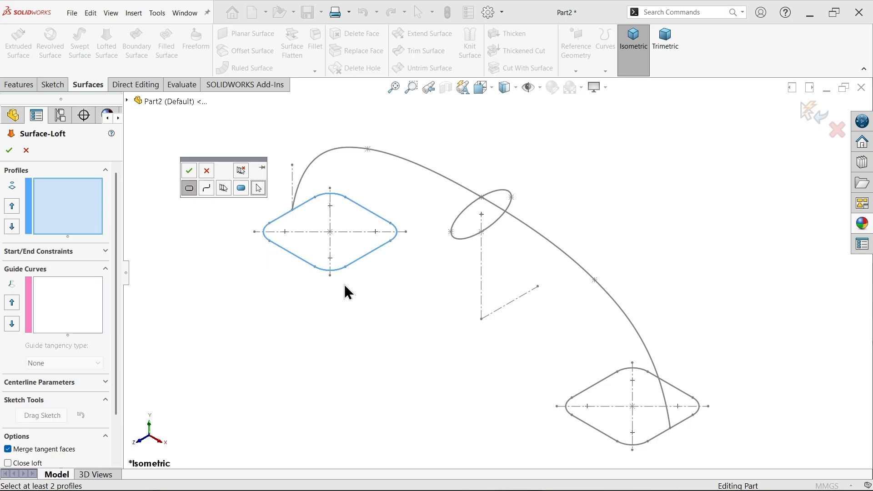
pyautogui.moveTo(196, 210)
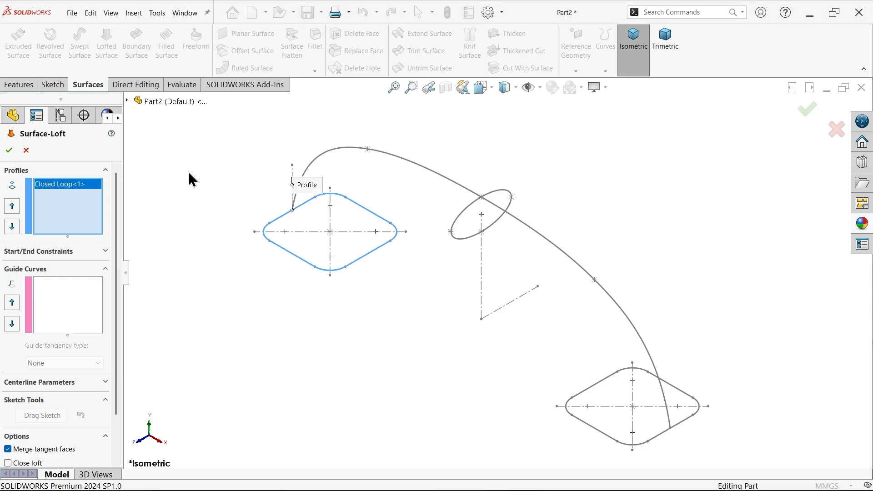
pyautogui.moveTo(463, 213)
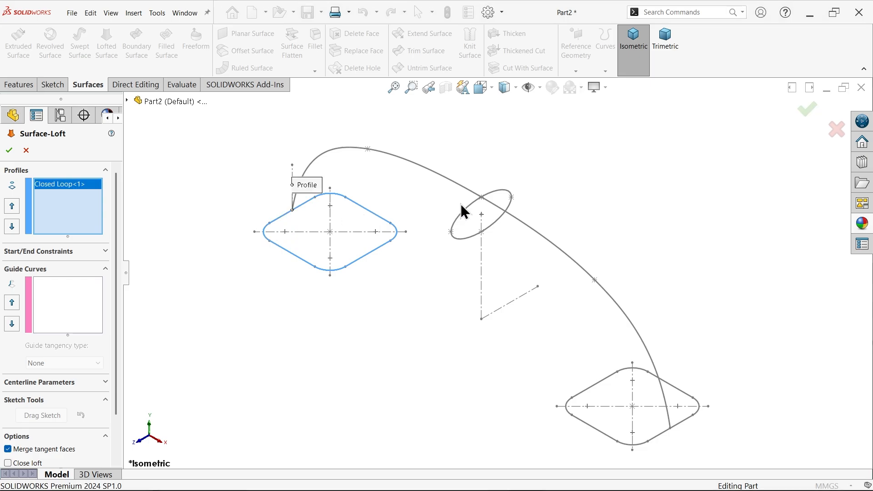
pyautogui.moveTo(594, 401)
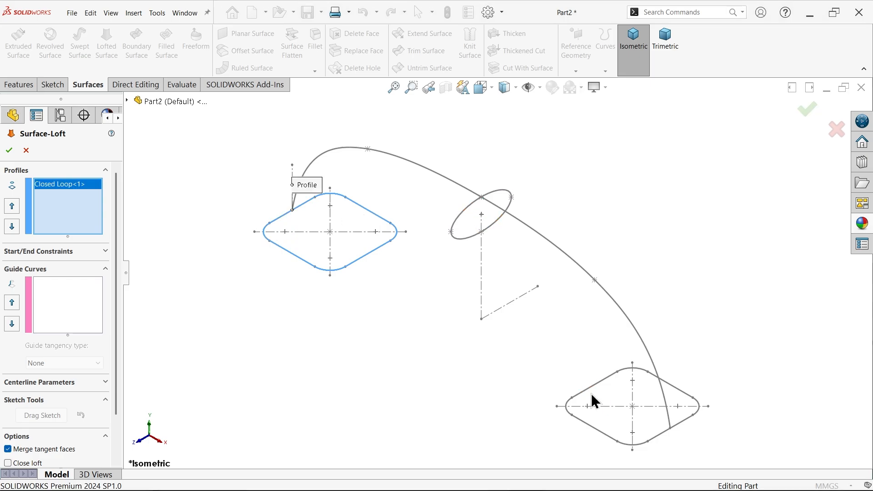
pyautogui.moveTo(298, 221)
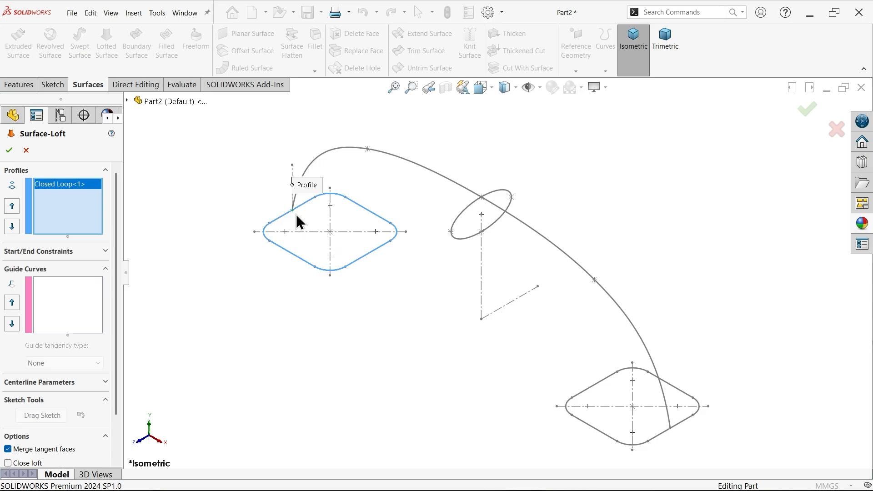
pyautogui.moveTo(423, 237)
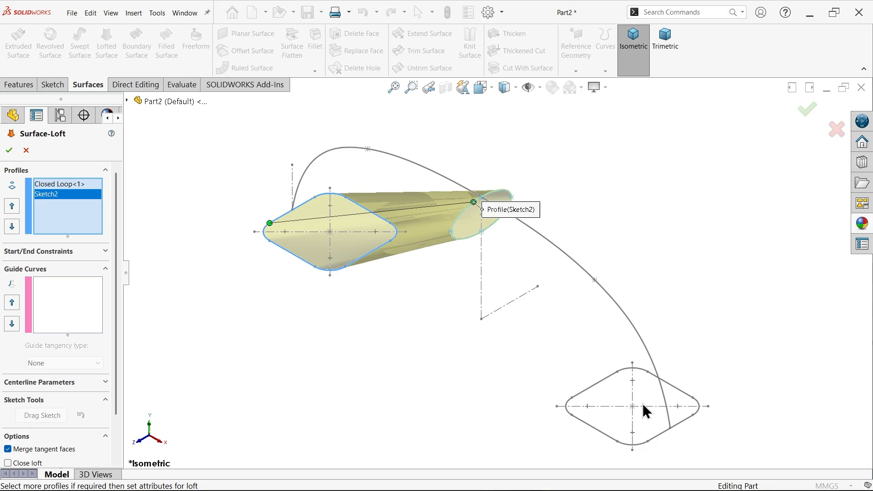
pyautogui.click(632, 406)
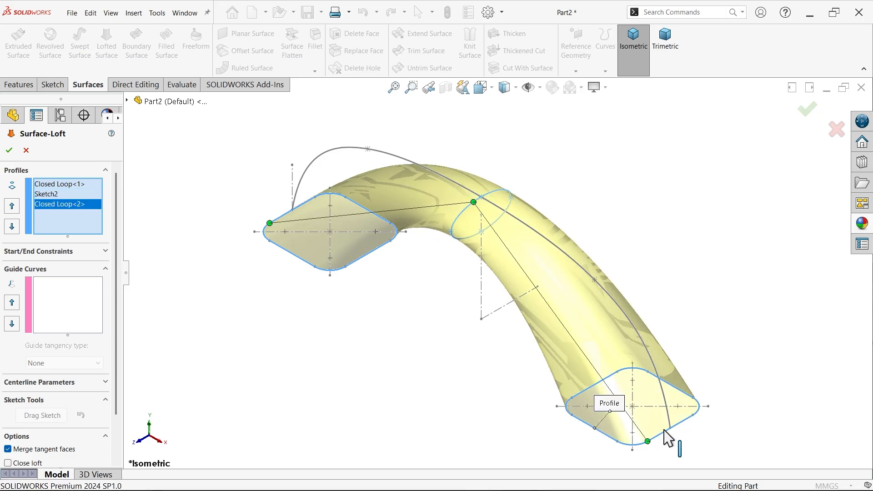
pyautogui.moveTo(669, 440)
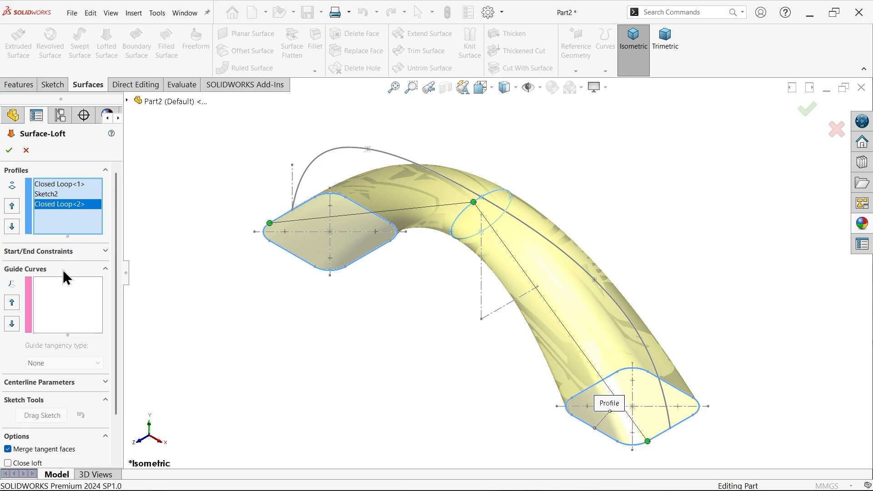
# Set the loft's Start and End constraints to Normal To Profile and view it from the front
pyautogui.click(39, 252)
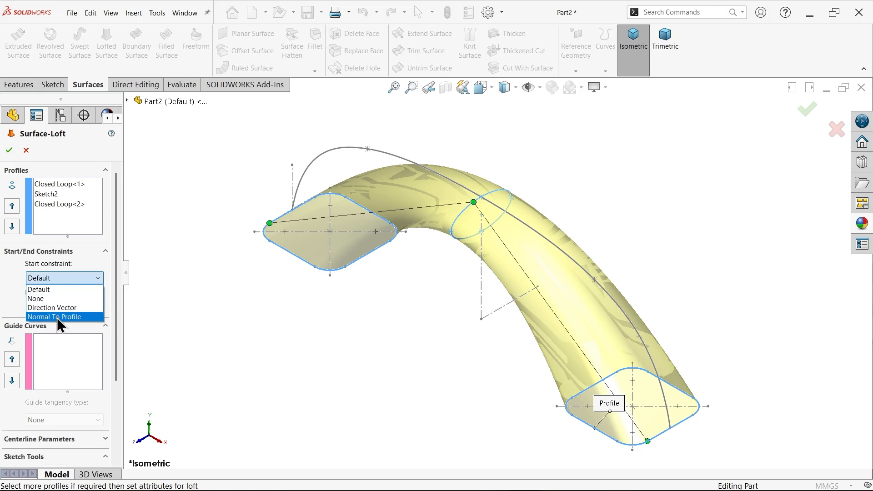
pyautogui.click(63, 317)
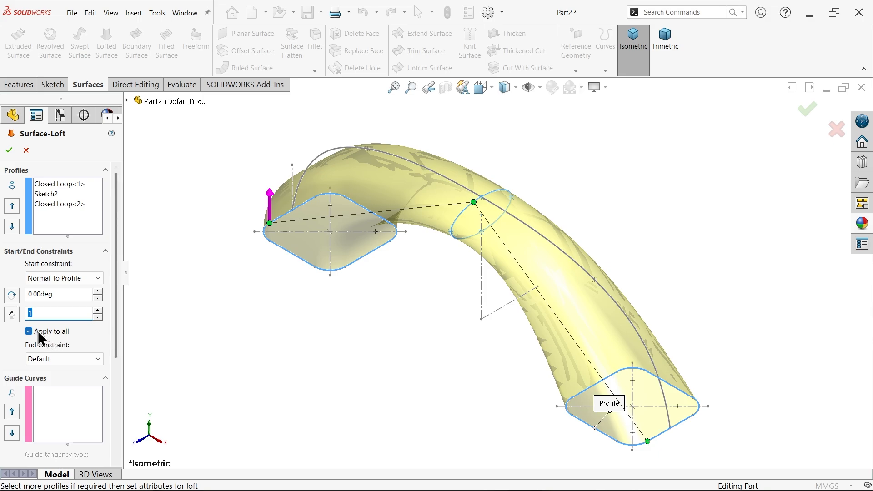
pyautogui.moveTo(67, 208)
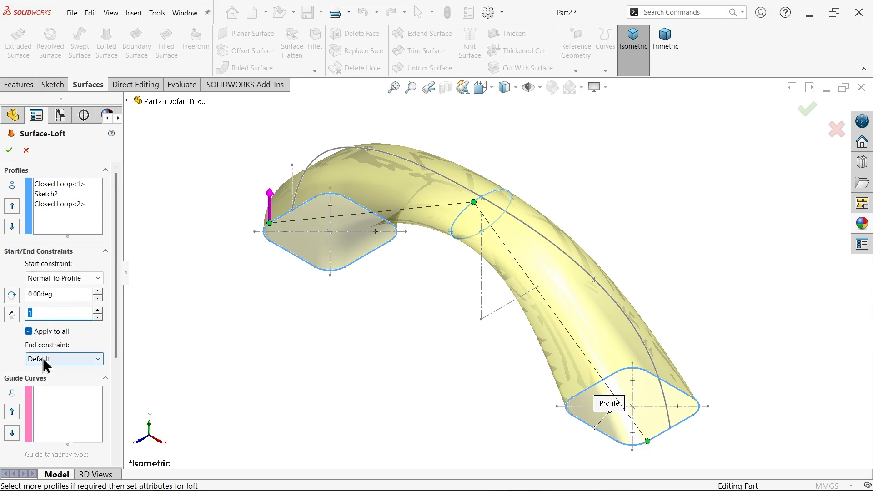
pyautogui.click(64, 358)
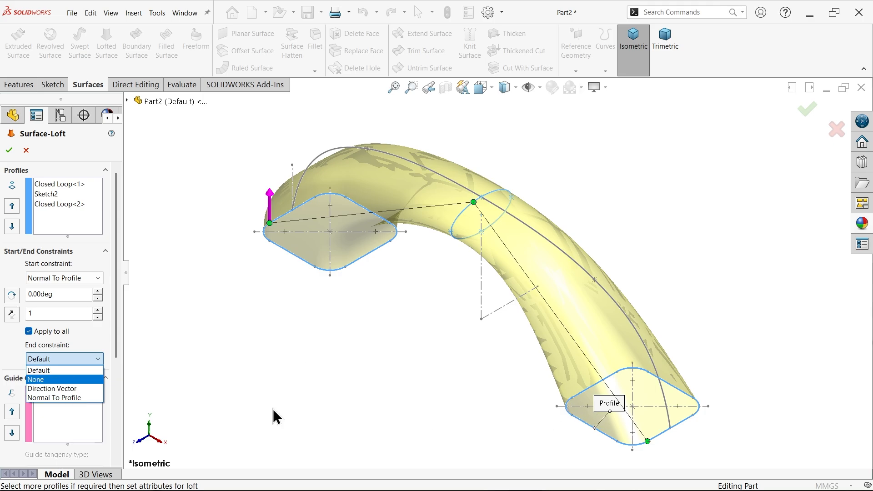
pyautogui.click(53, 397)
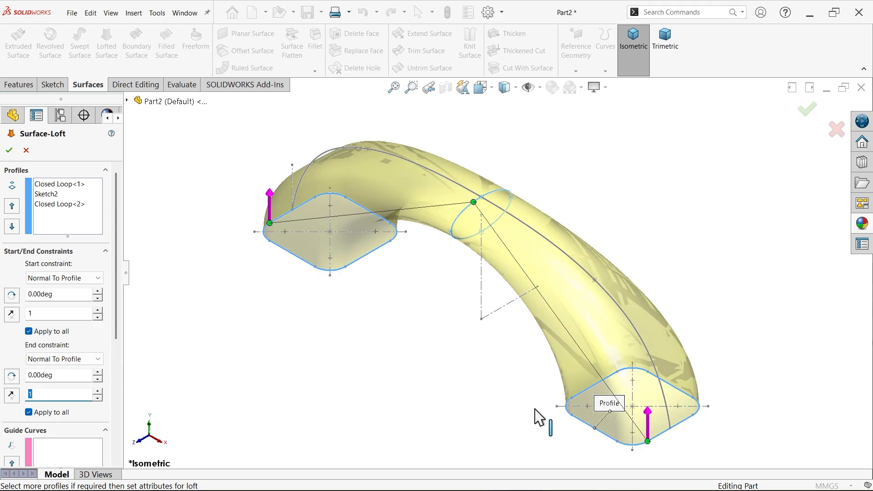
pyautogui.moveTo(234, 363)
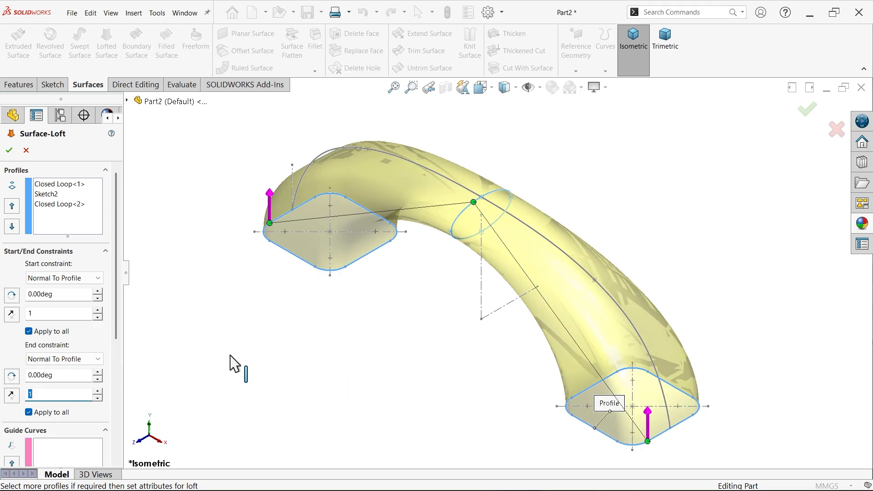
pyautogui.click(56, 394)
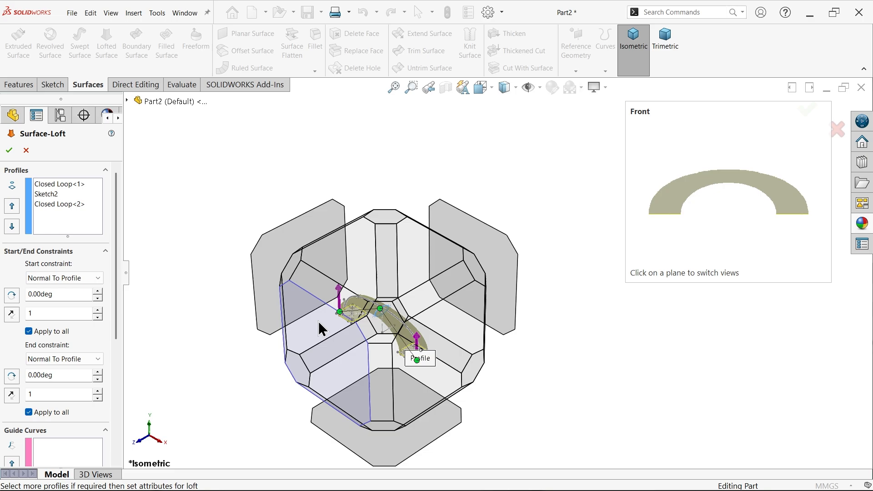
pyautogui.click(727, 195)
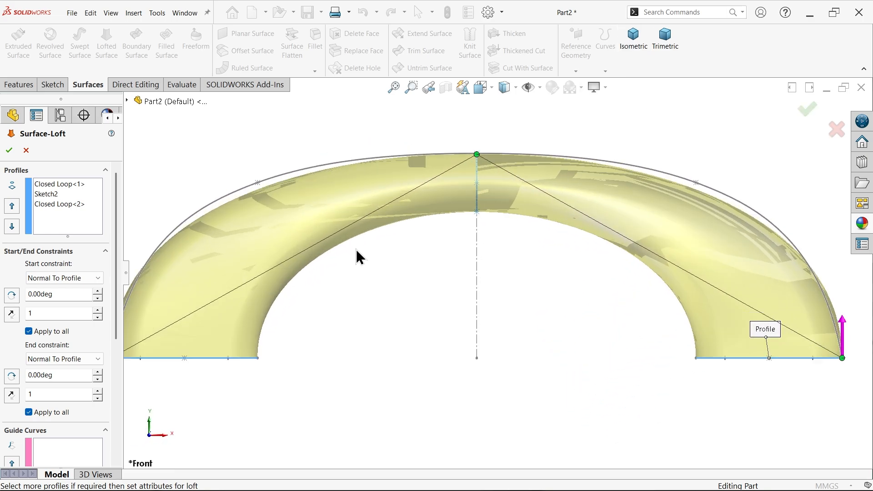
pyautogui.moveTo(449, 175)
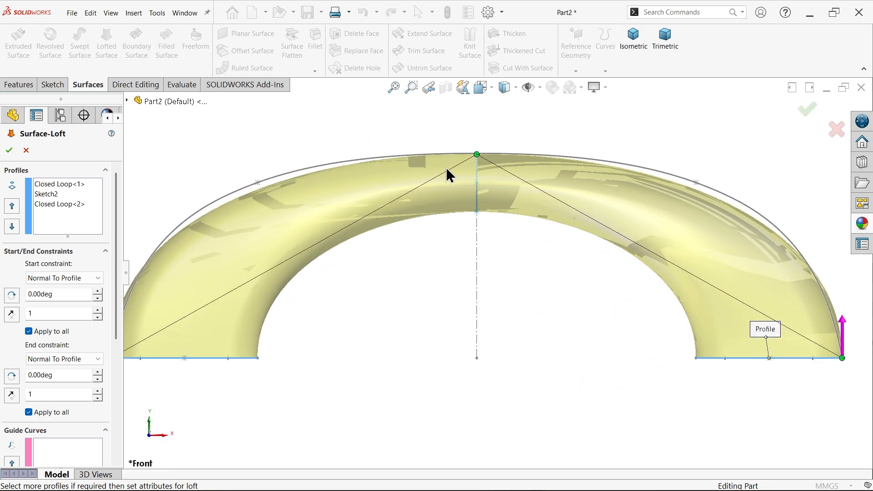
# Add Sketch3 as the guide curve with Normal To Profile tangency and accept Surface-Loft1
pyautogui.scroll(-3)
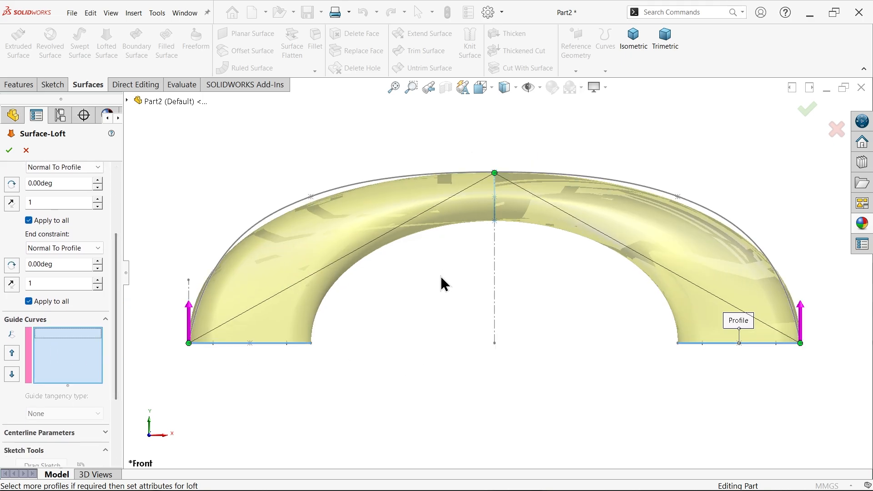
pyautogui.click(326, 198)
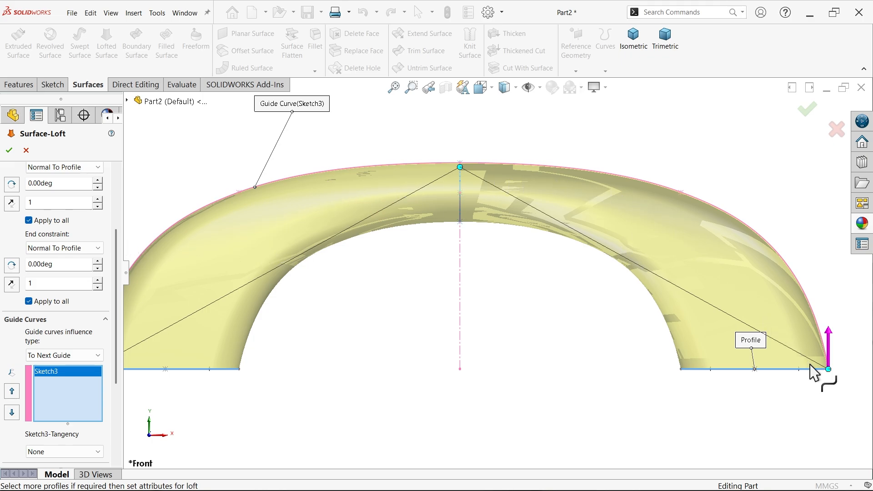
pyautogui.moveTo(473, 210)
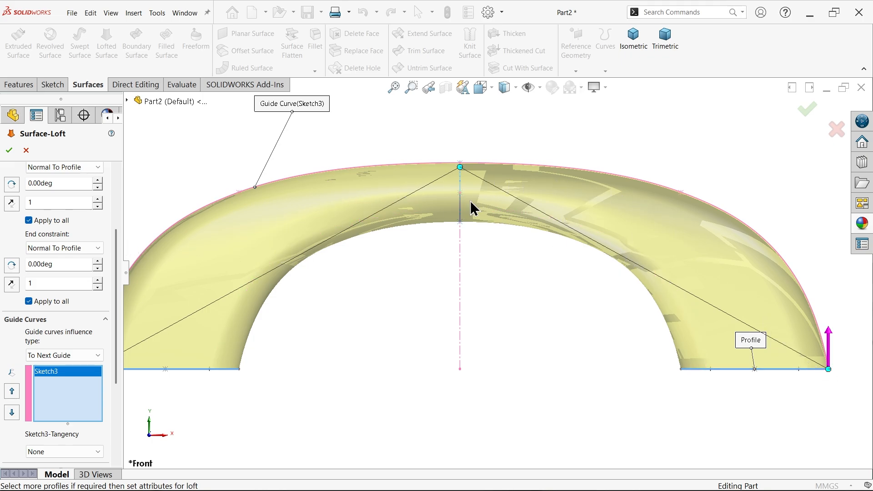
pyautogui.moveTo(71, 395)
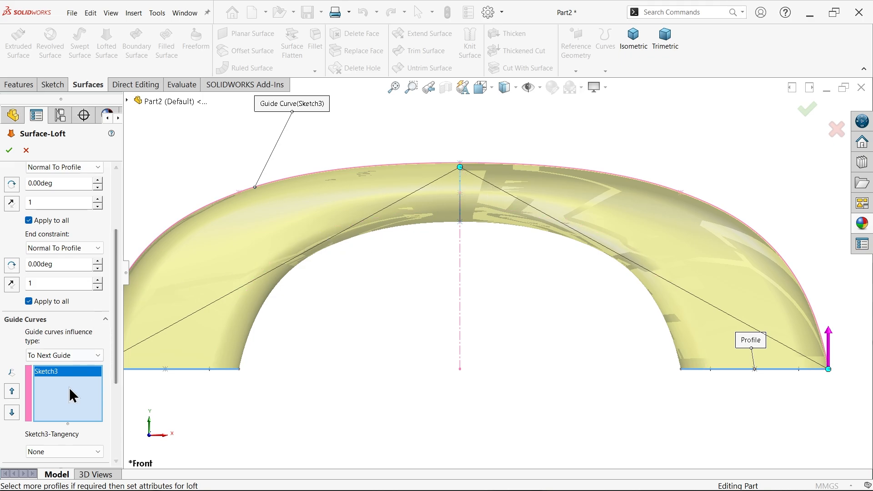
pyautogui.scroll(-3)
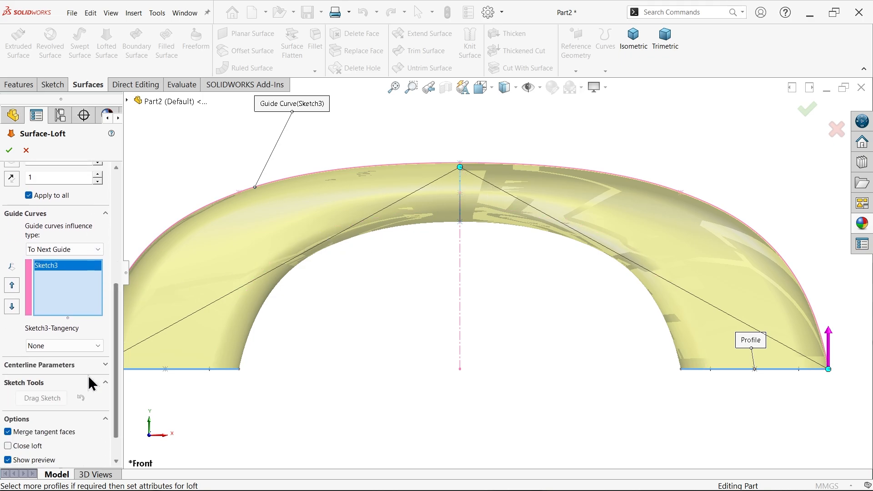
pyautogui.click(63, 345)
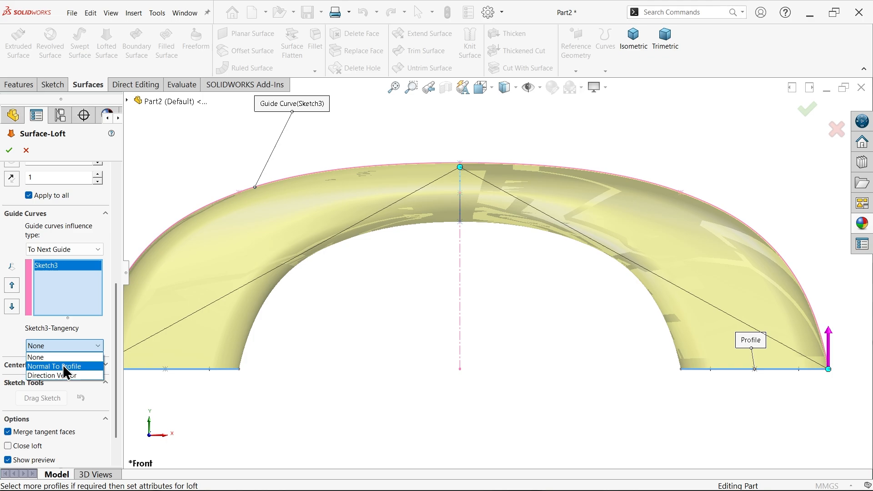
pyautogui.click(54, 366)
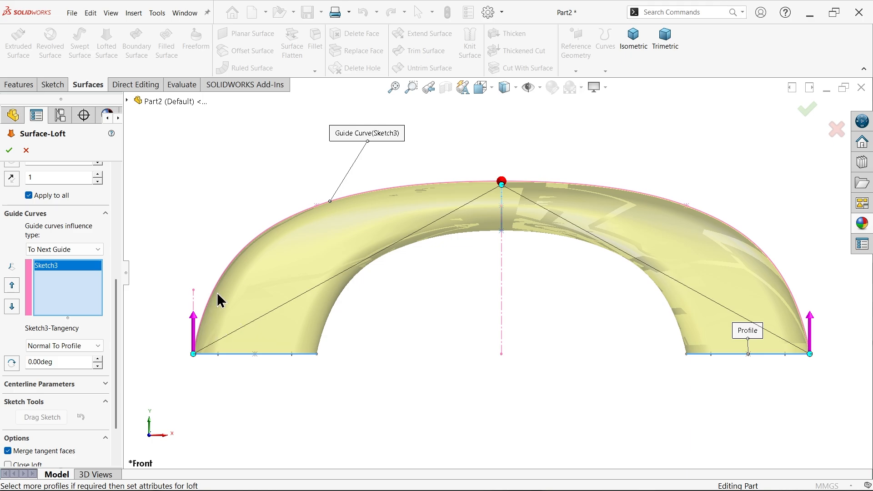
pyautogui.moveTo(664, 50)
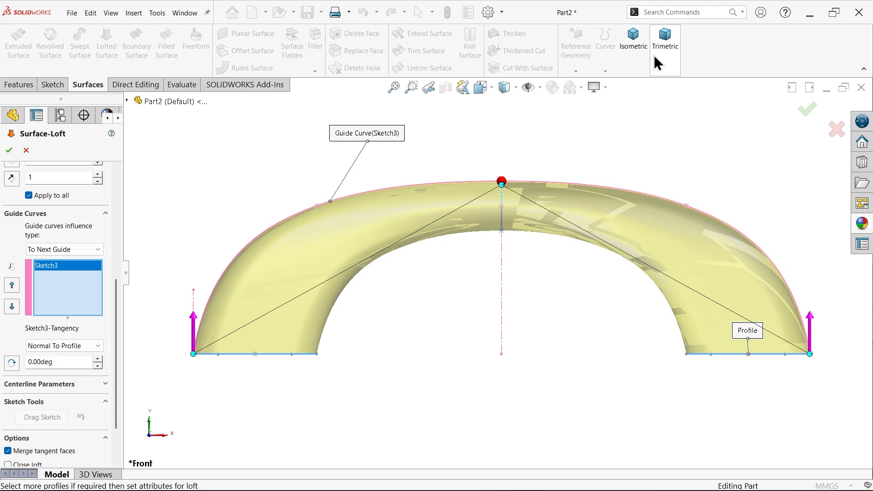
pyautogui.click(634, 39)
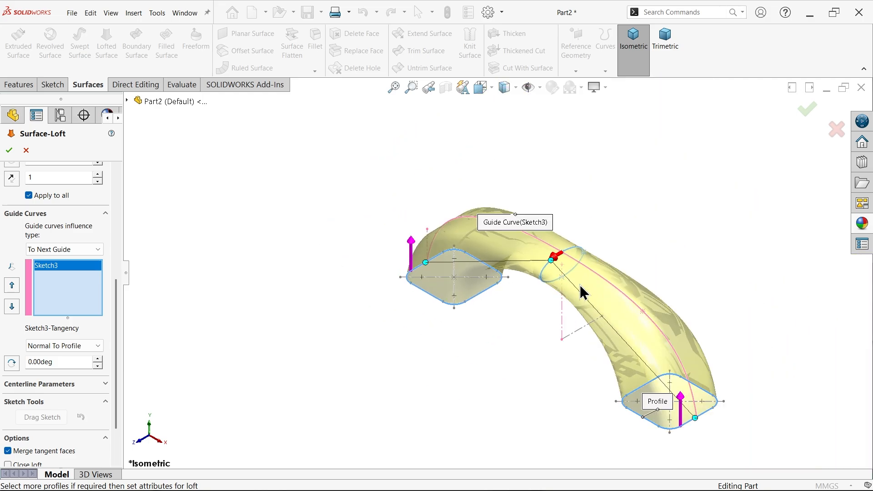
pyautogui.scroll(-3)
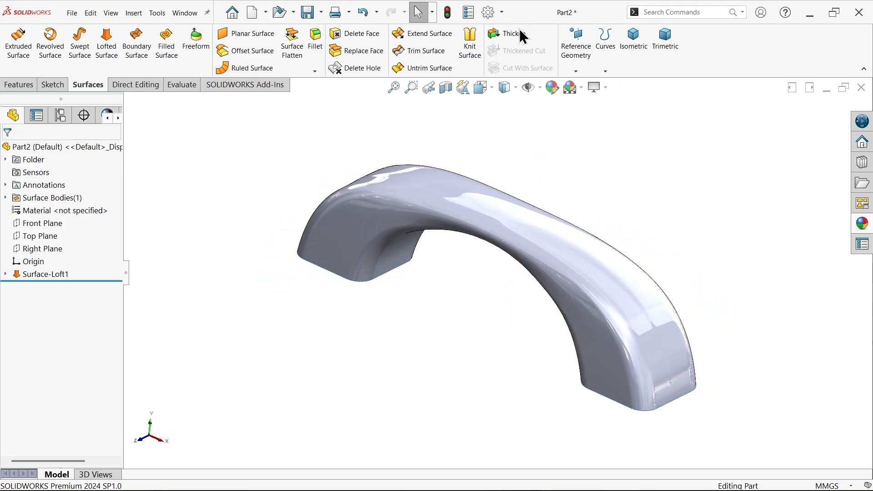
# Thicken Surface-Loft1 by 2.00 mm toward the inside into a solid handle
pyautogui.click(507, 33)
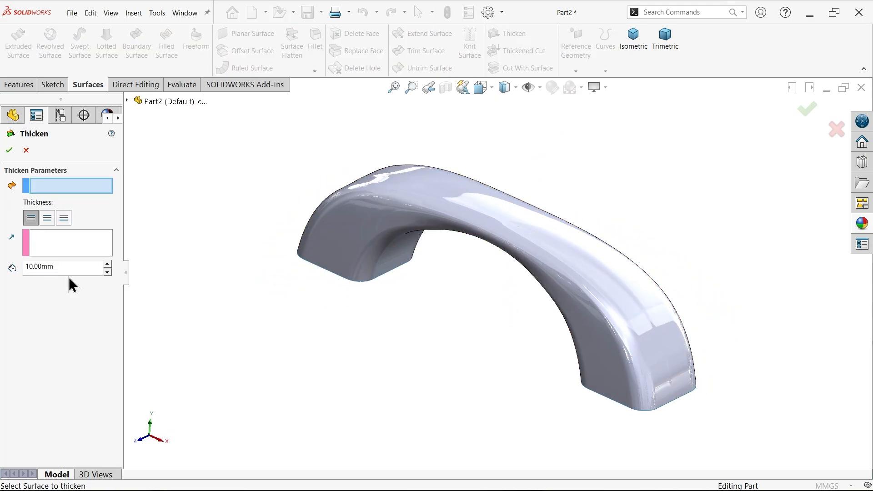
pyautogui.write('2.00mm')
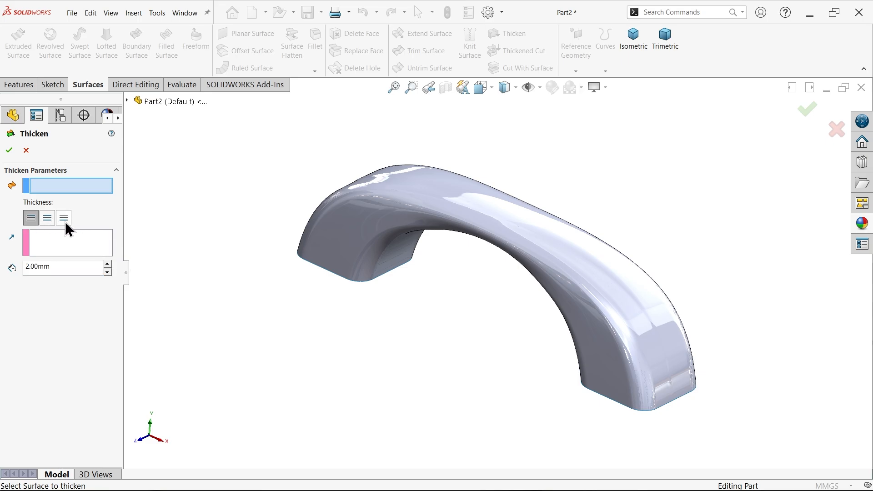
pyautogui.click(371, 245)
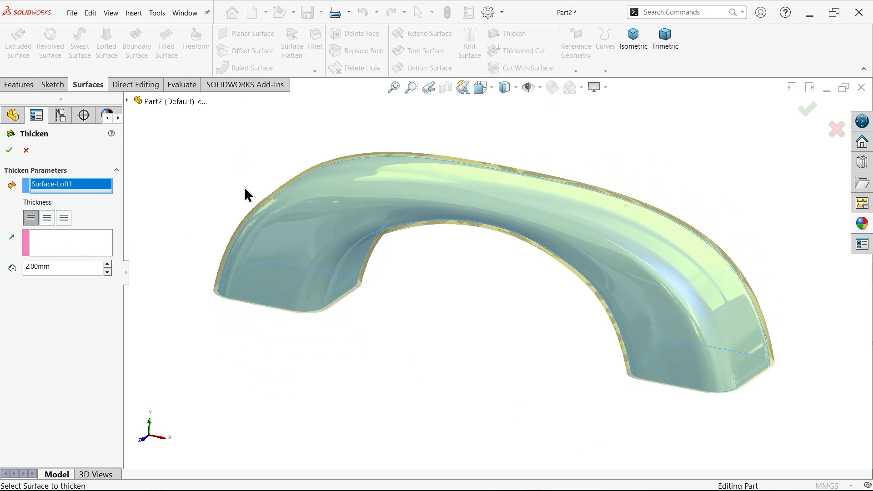
pyautogui.click(62, 217)
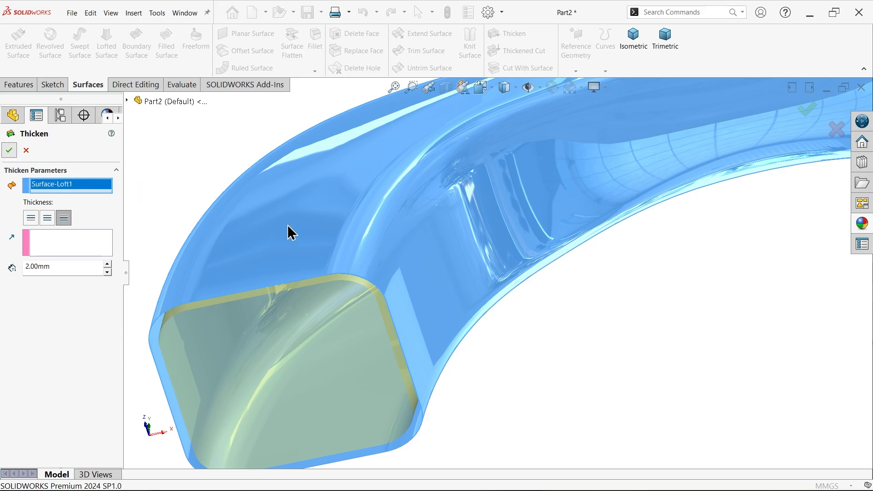
pyautogui.click(9, 150)
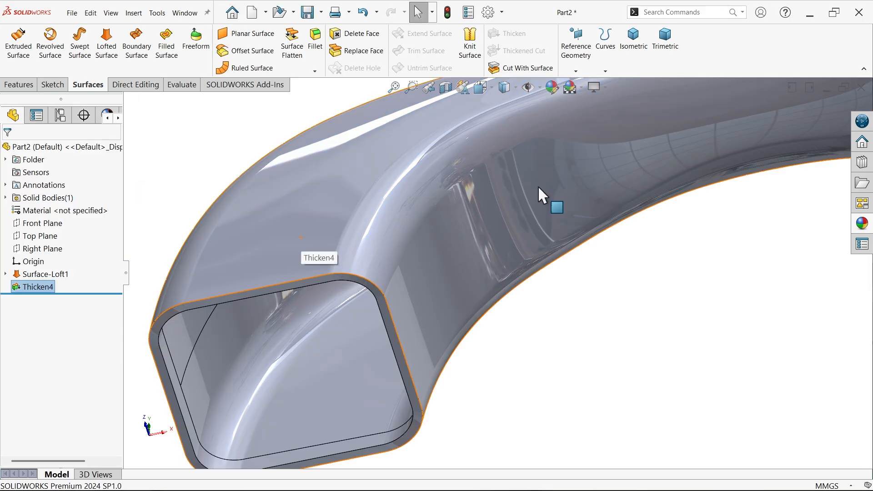
# Select Part2 in isometric view and browse the Appearances library to Metal > Brass
pyautogui.click(633, 42)
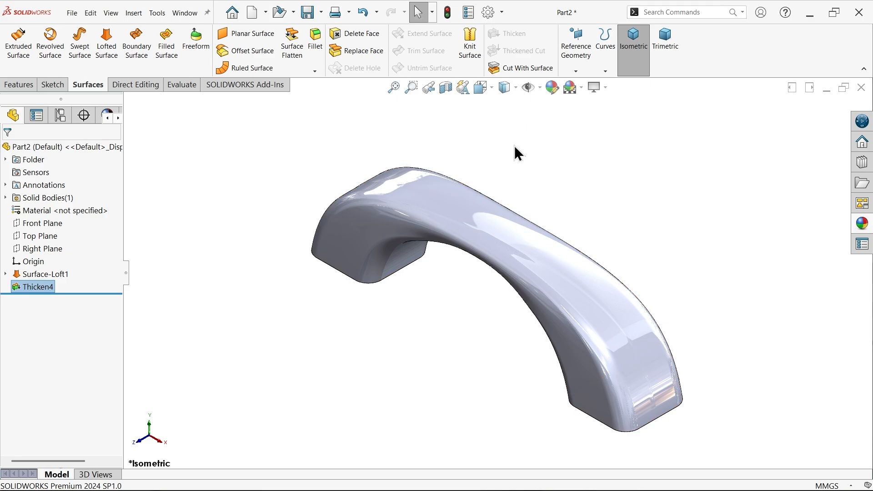
pyautogui.click(61, 147)
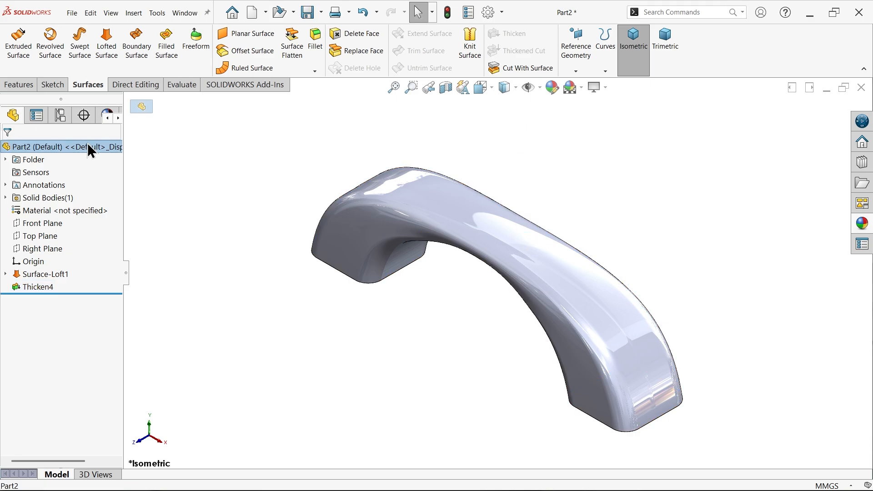
pyautogui.moveTo(862, 224)
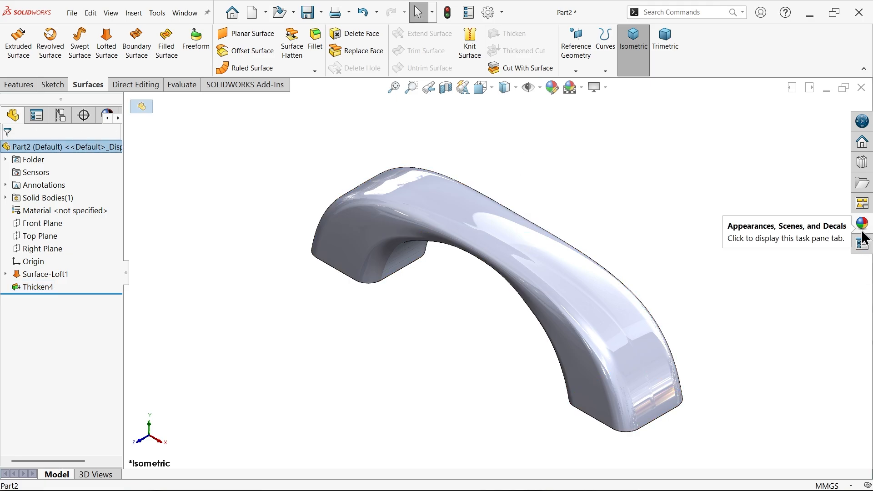
pyautogui.click(862, 223)
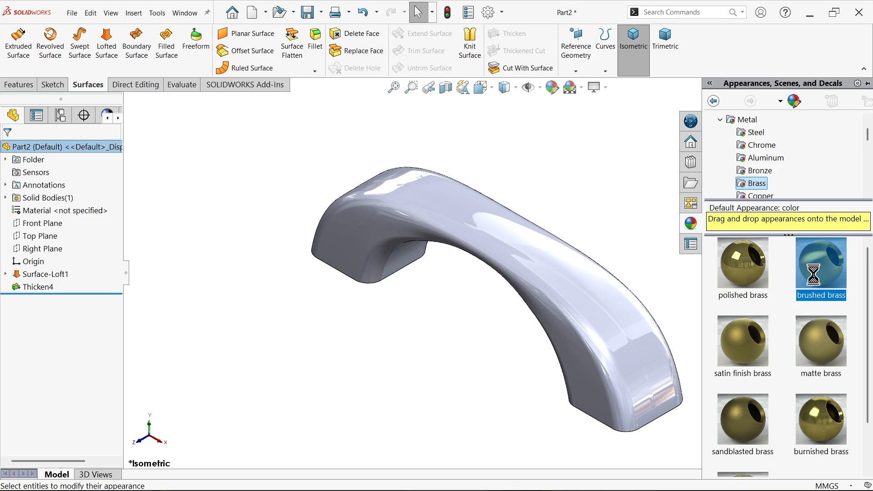